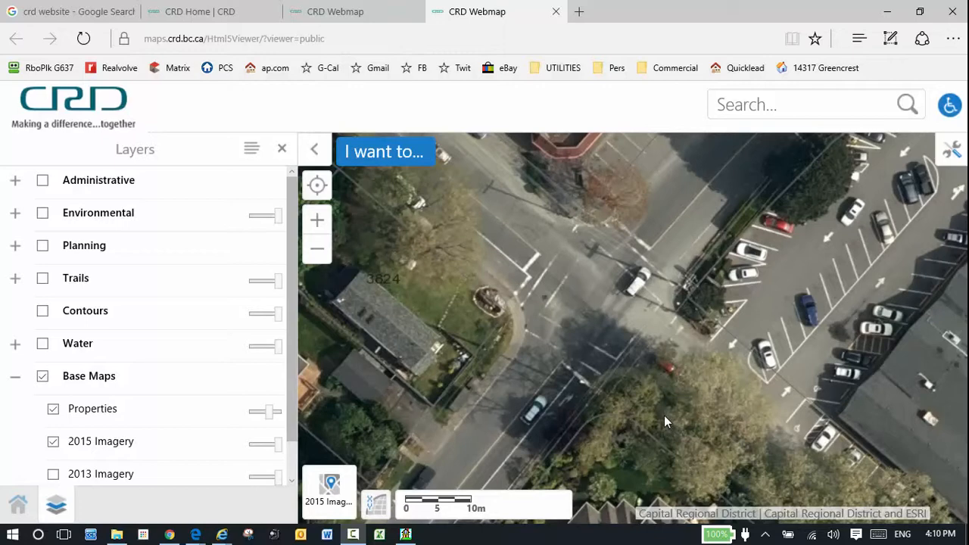
{"action": "mouse_move", "coordinate": [660, 286]}
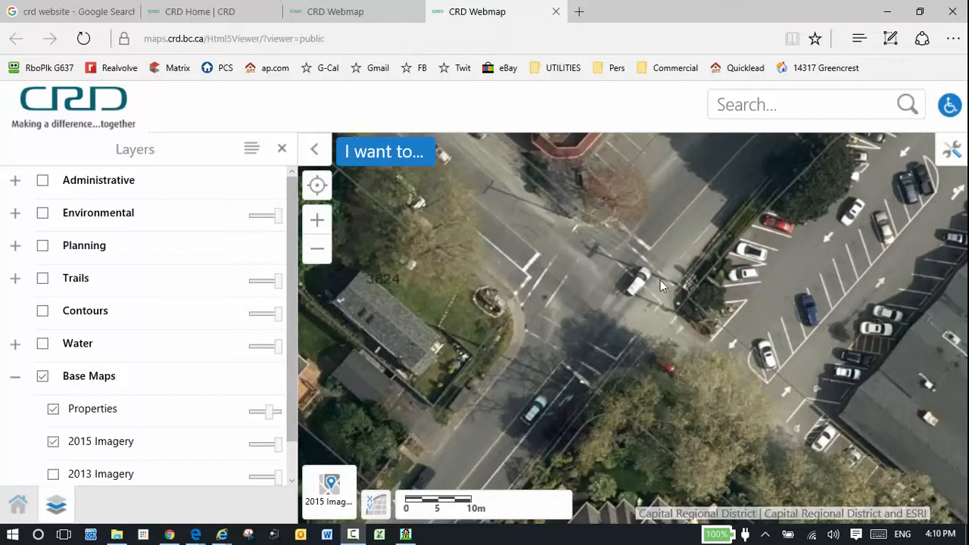
{"action": "mouse_move", "coordinate": [572, 305]}
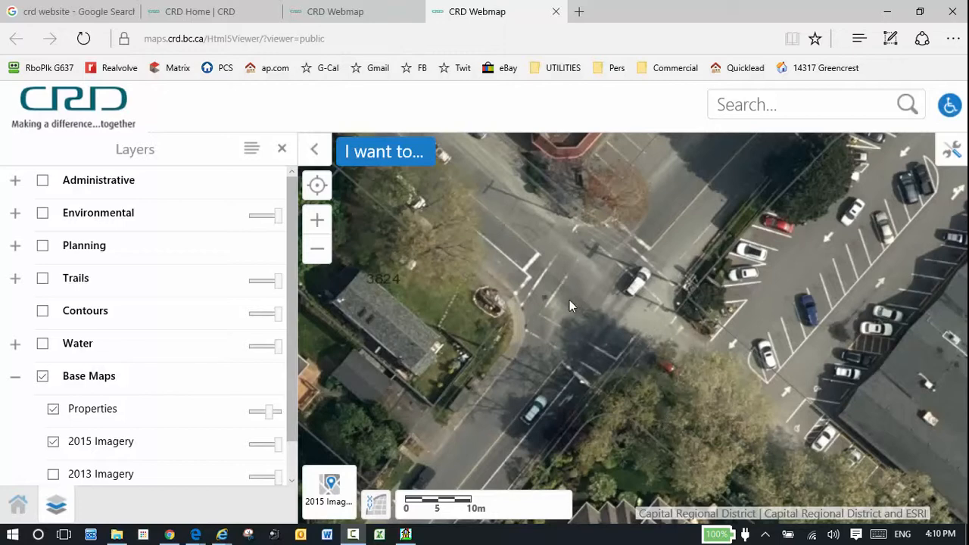
- Pan the aerial map toward the nearby houses, then return to the Google results
{"action": "left_click_drag", "start_coordinate": [572, 305], "coordinate": [602, 348]}
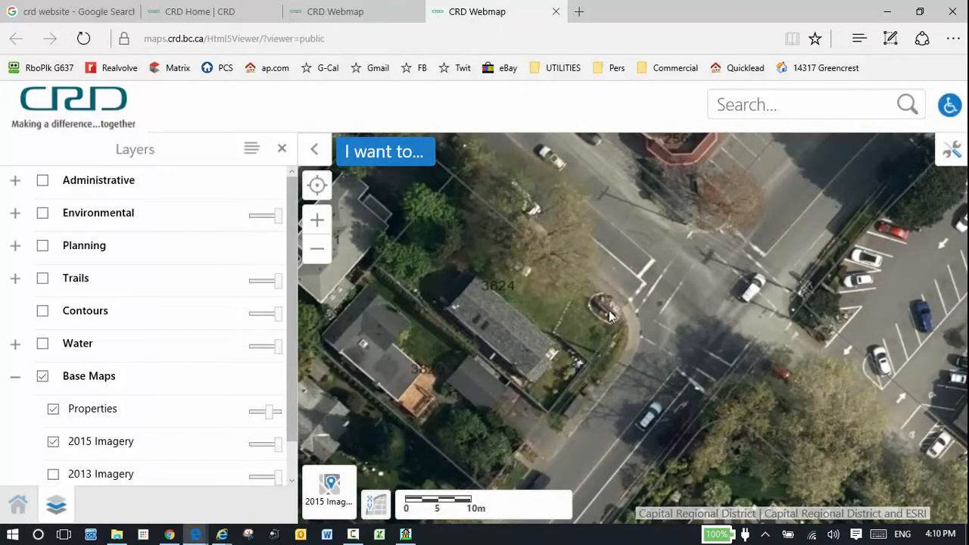
{"action": "mouse_move", "coordinate": [372, 269]}
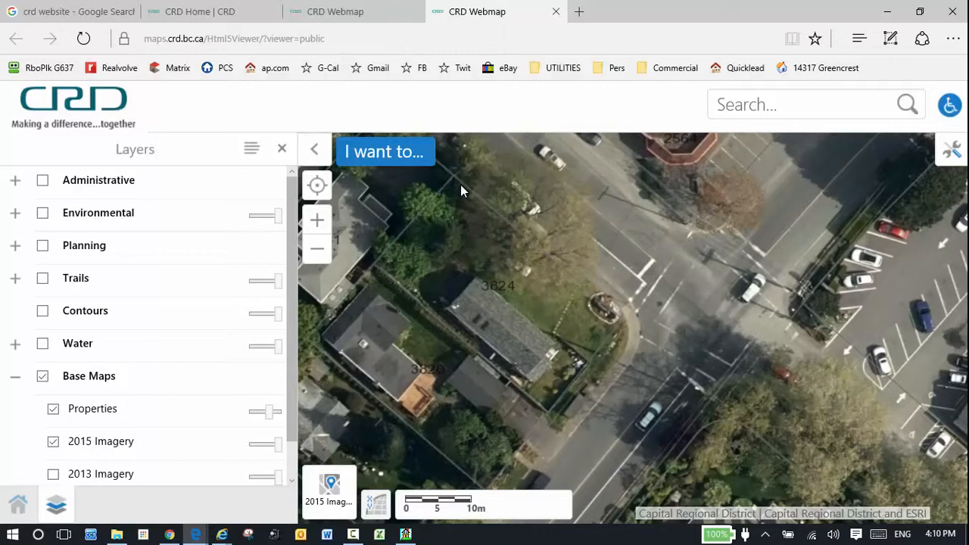
{"action": "mouse_move", "coordinate": [473, 218]}
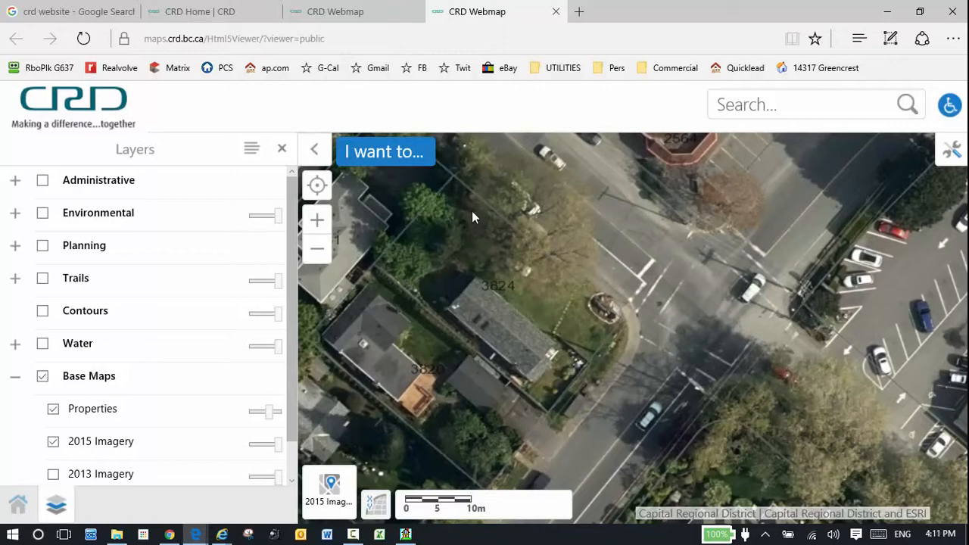
{"action": "mouse_move", "coordinate": [491, 283]}
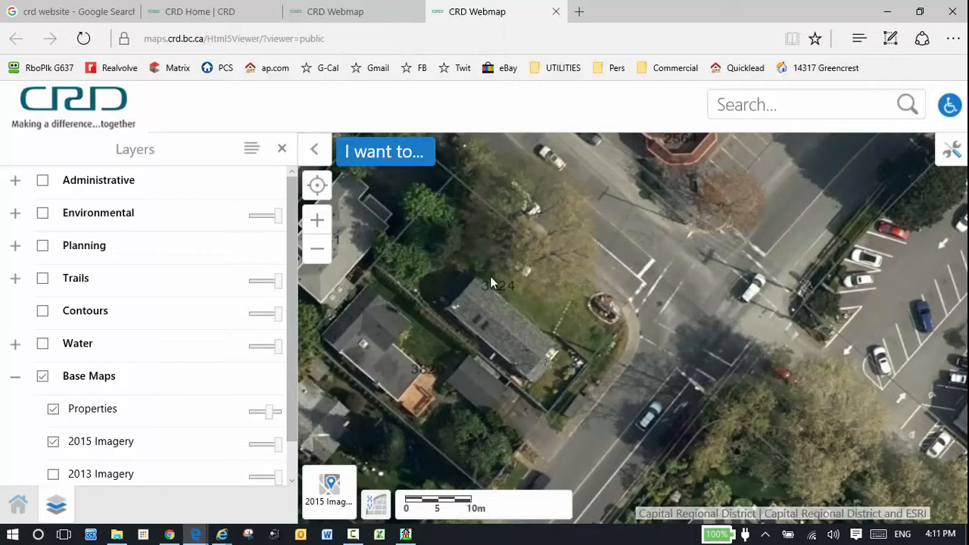
{"action": "mouse_move", "coordinate": [401, 285]}
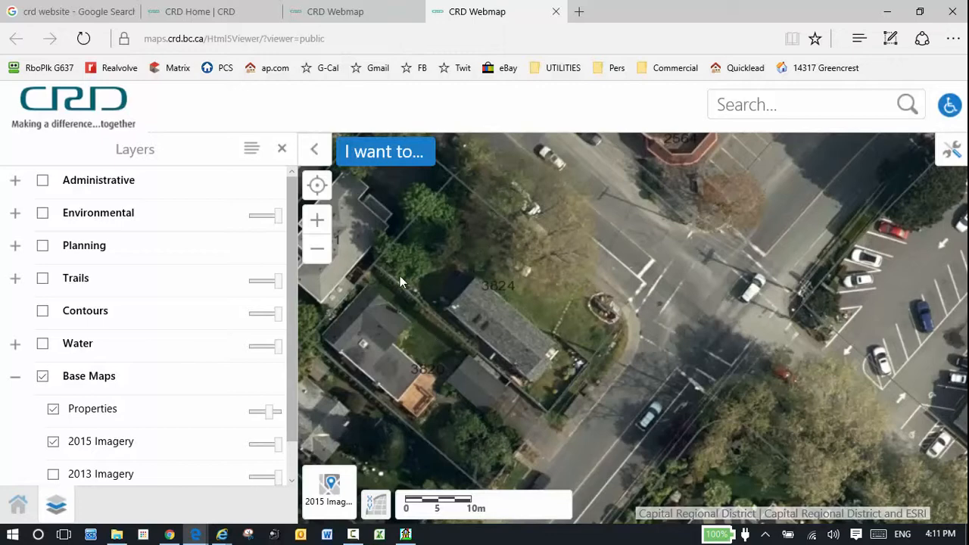
{"action": "mouse_move", "coordinate": [442, 317]}
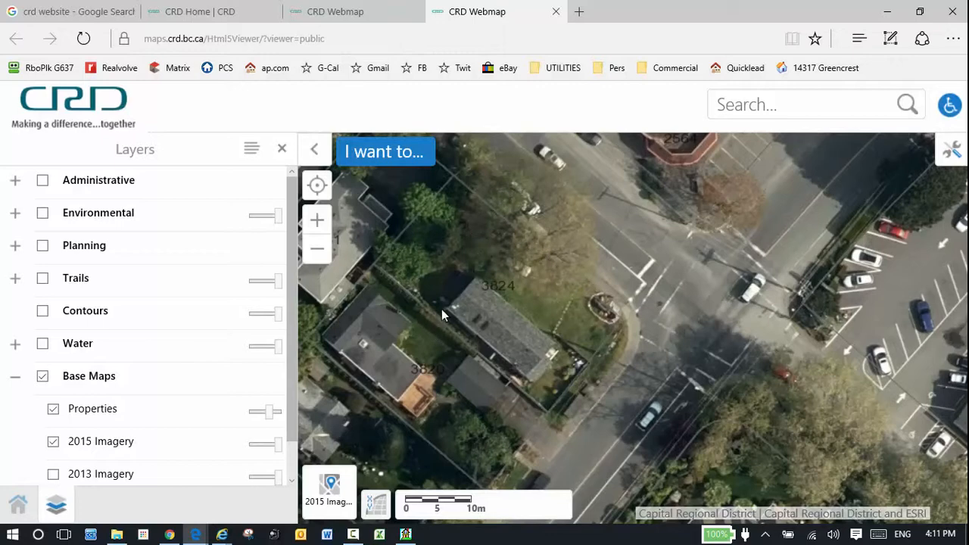
{"action": "mouse_move", "coordinate": [445, 275]}
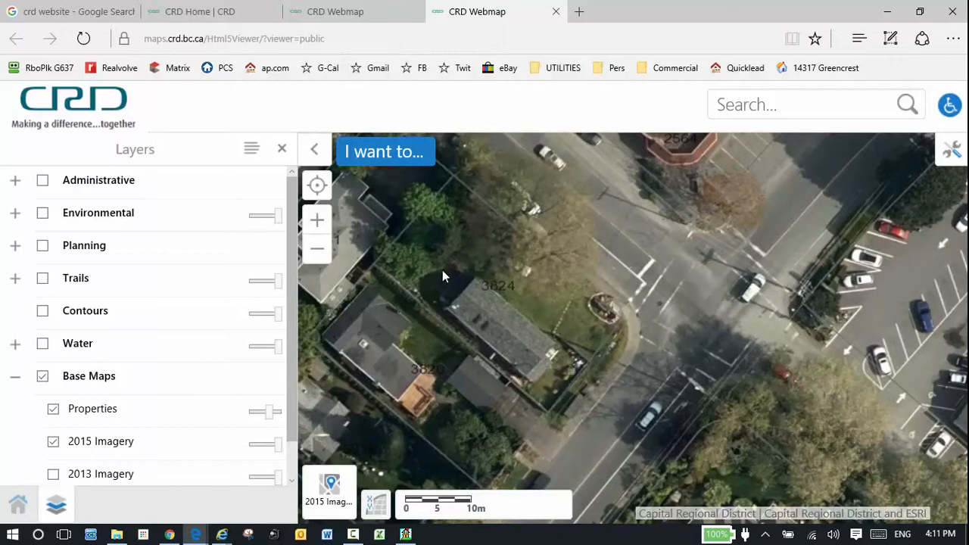
{"action": "mouse_move", "coordinate": [507, 260]}
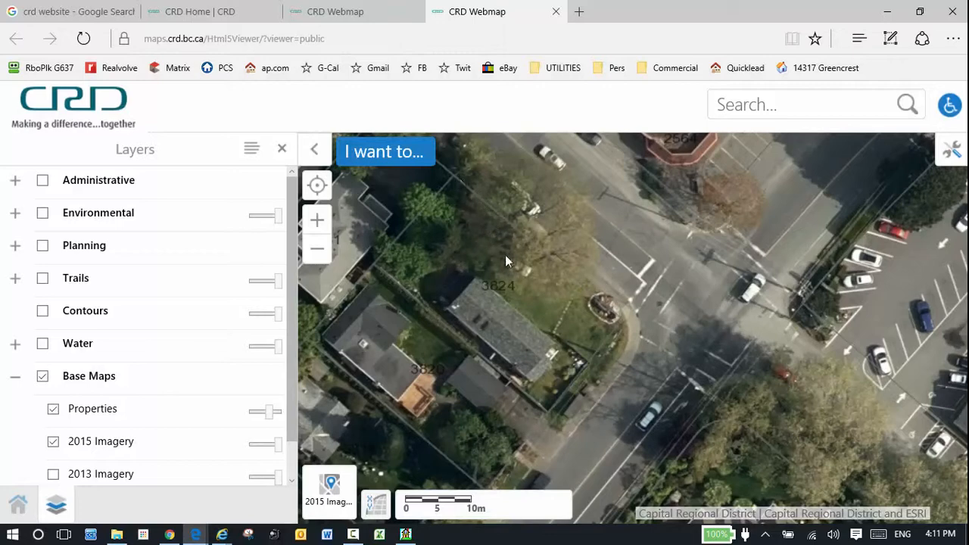
{"action": "mouse_move", "coordinate": [472, 303]}
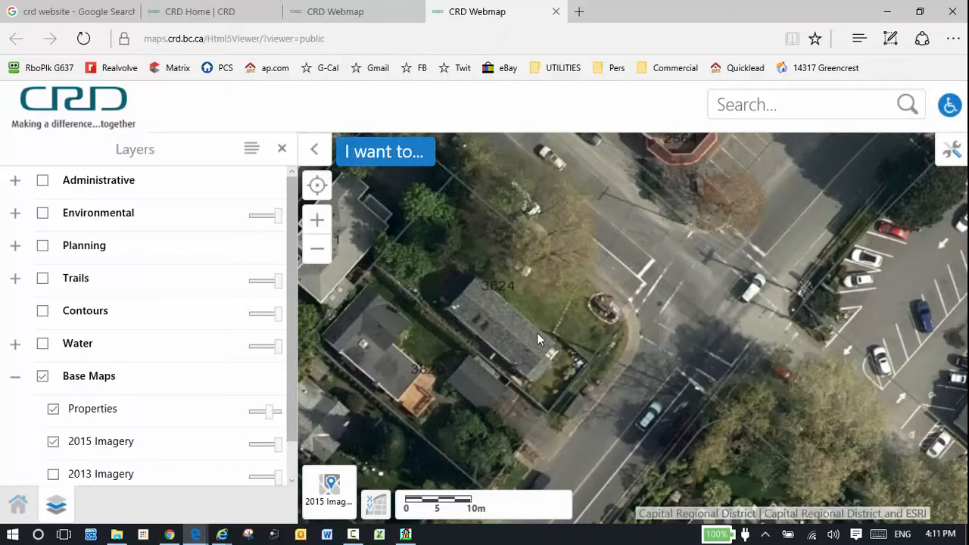
{"action": "mouse_move", "coordinate": [669, 386]}
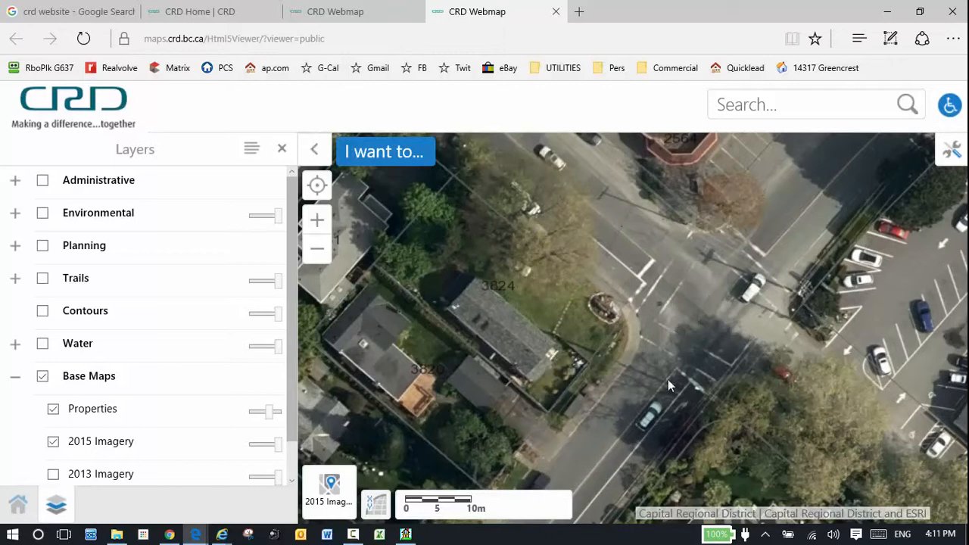
{"action": "mouse_move", "coordinate": [688, 240]}
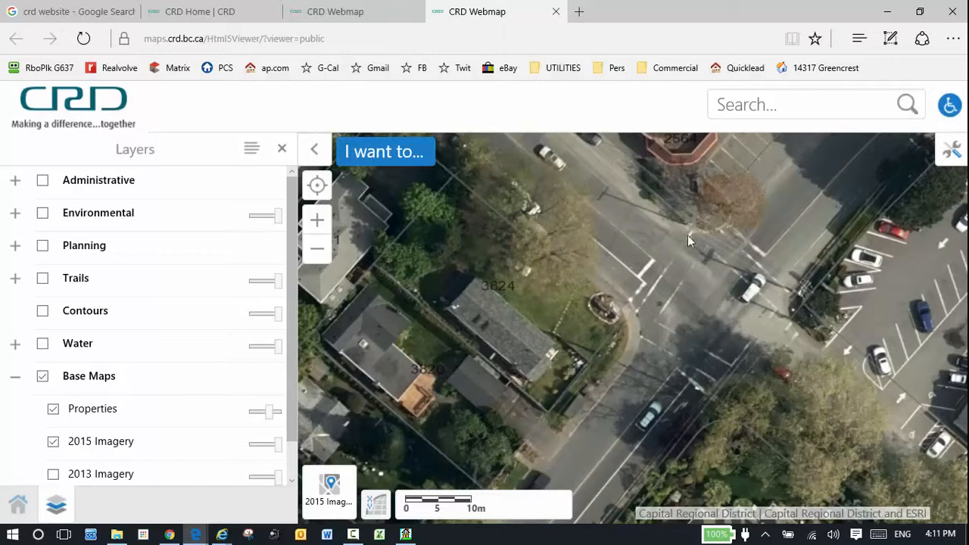
{"action": "mouse_move", "coordinate": [422, 349]}
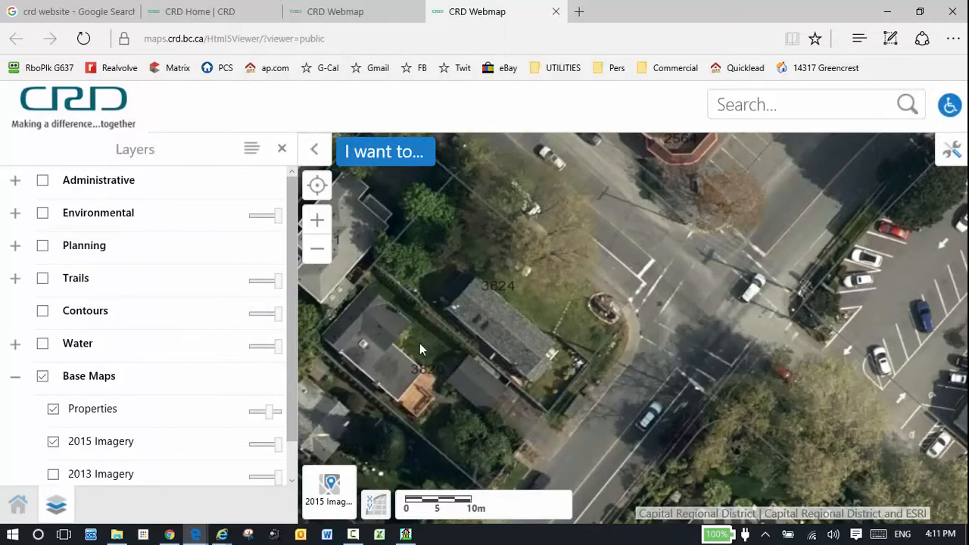
{"action": "left_click", "coordinate": [69, 12]}
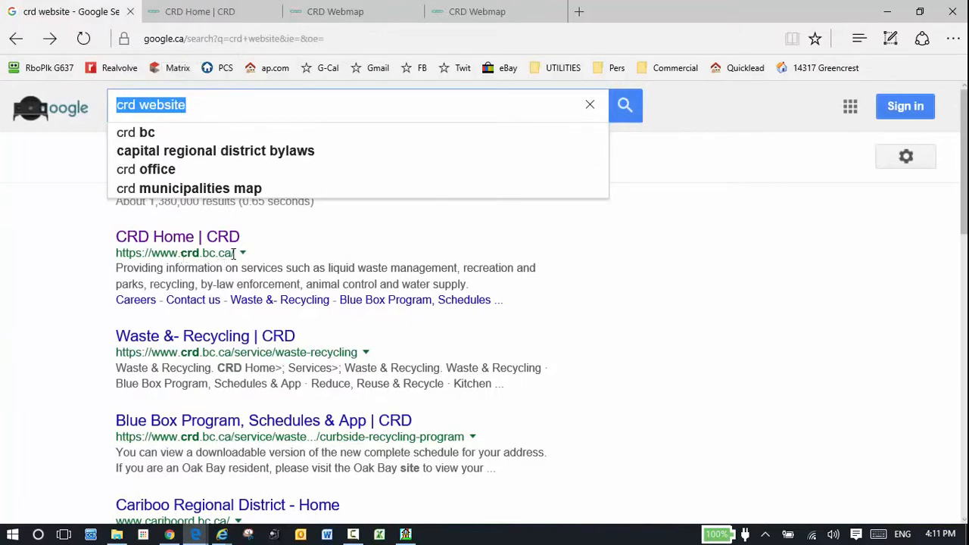
{"action": "mouse_move", "coordinate": [146, 109]}
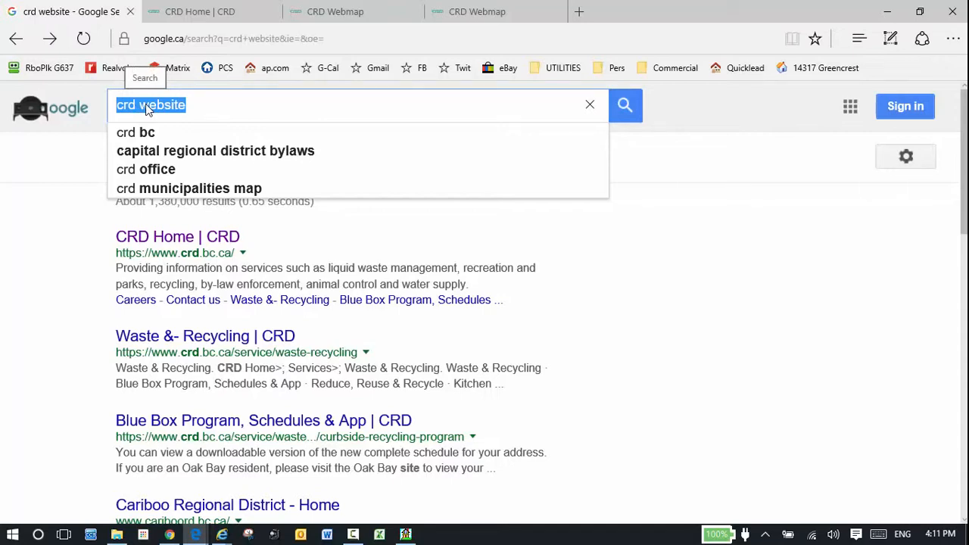
- From the CRD home page, follow the Maps link to the CRD regional map
{"action": "left_click", "coordinate": [212, 12]}
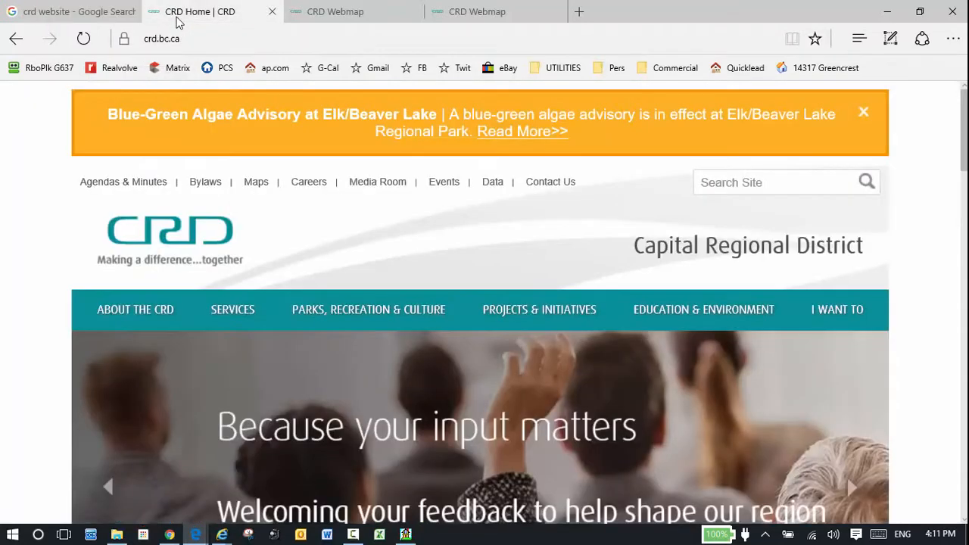
{"action": "mouse_move", "coordinate": [256, 182]}
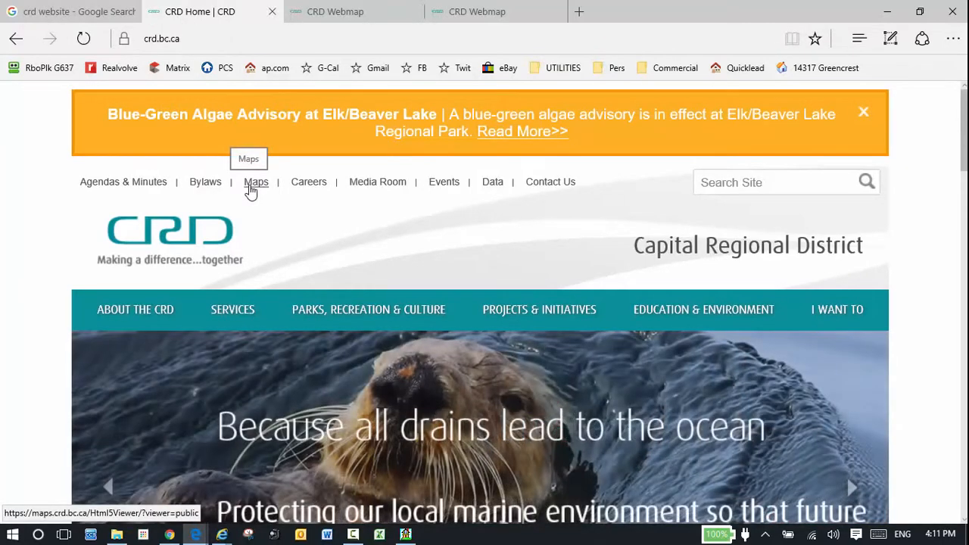
{"action": "left_click", "coordinate": [256, 181]}
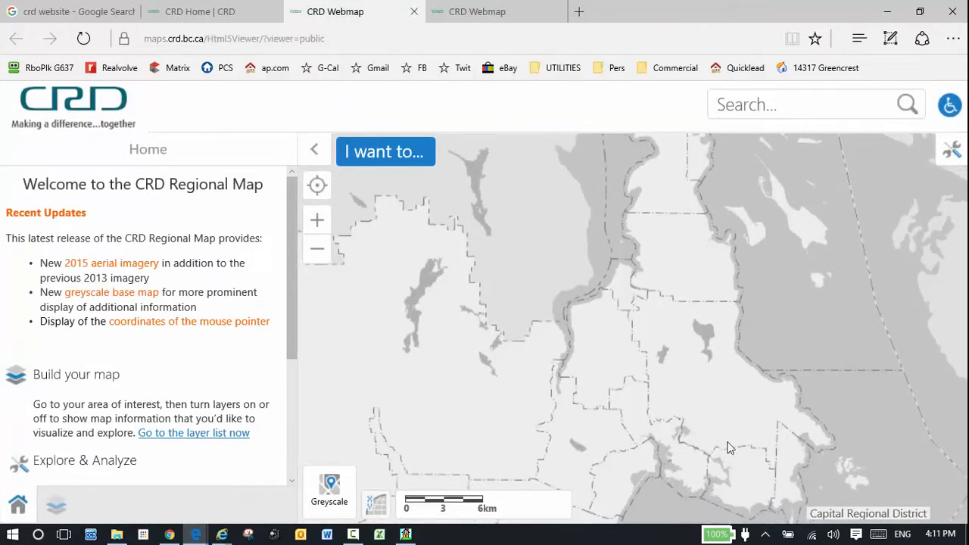
{"action": "mouse_move", "coordinate": [317, 248]}
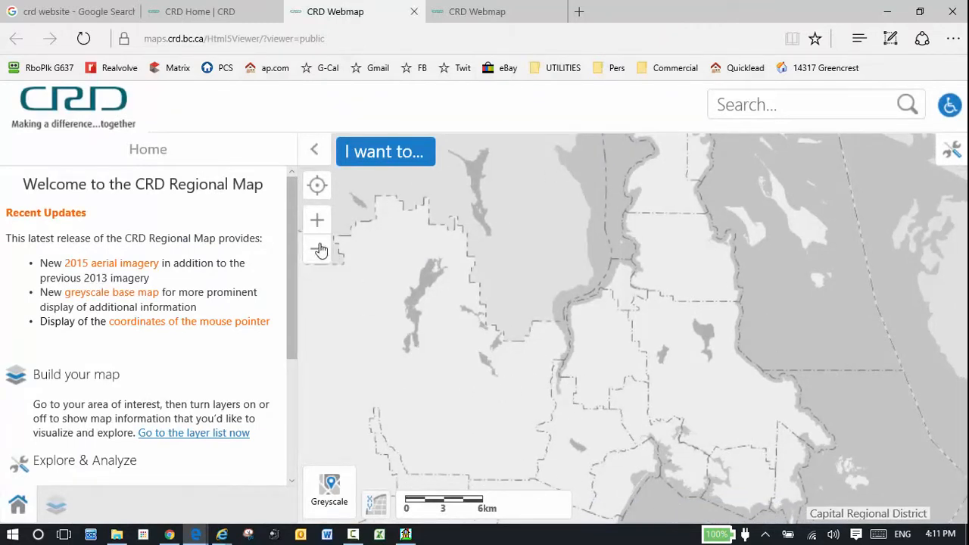
- Zoom the greyscale regional map in to the Swan Lake area and restore the welcome panel
{"action": "left_click", "coordinate": [316, 220]}
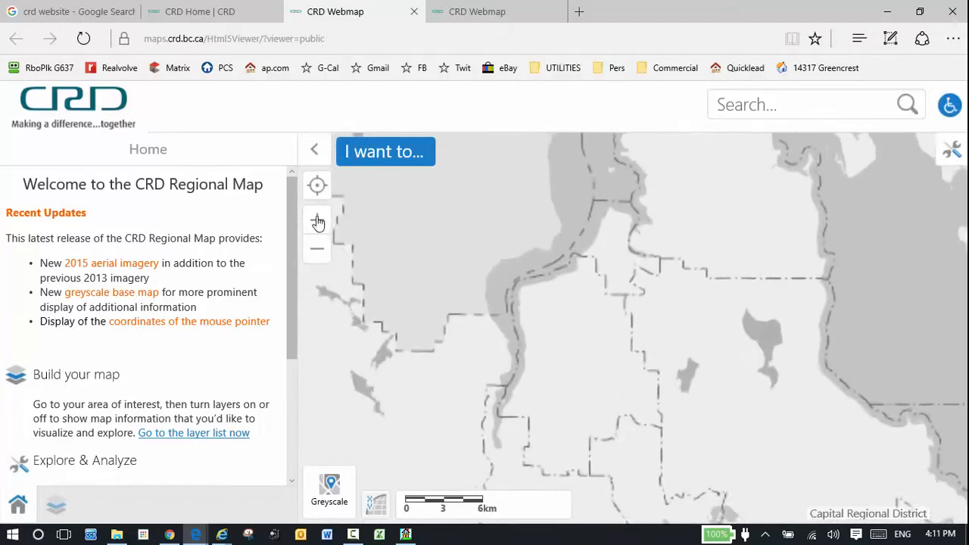
{"action": "left_click", "coordinate": [316, 221]}
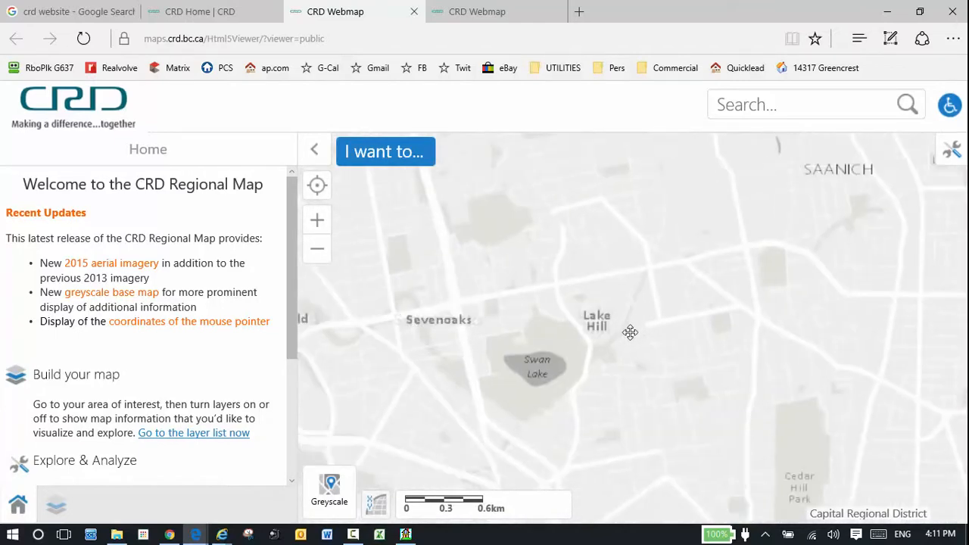
{"action": "scroll", "scroll_direction": "up", "scroll_amount": 3}
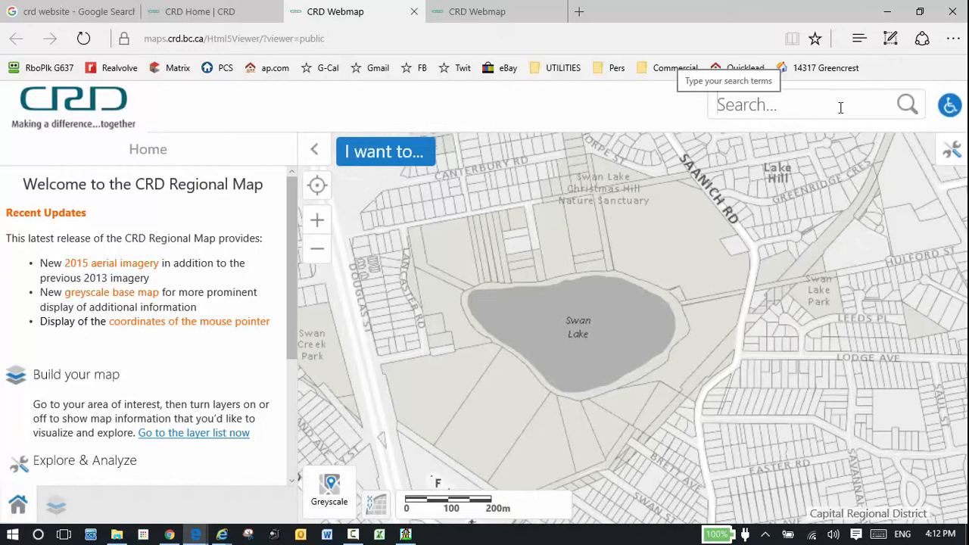
{"action": "mouse_move", "coordinate": [42, 188]}
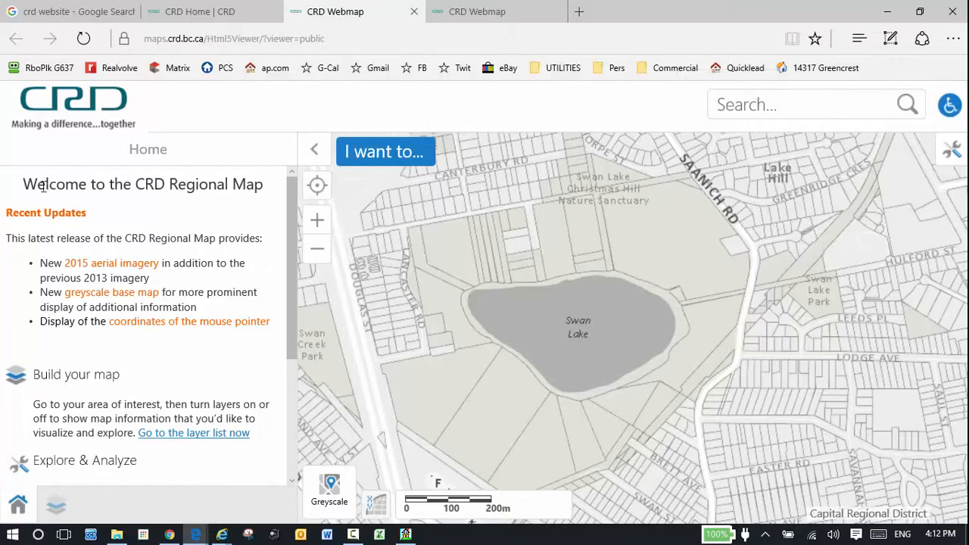
{"action": "left_click", "coordinate": [314, 148]}
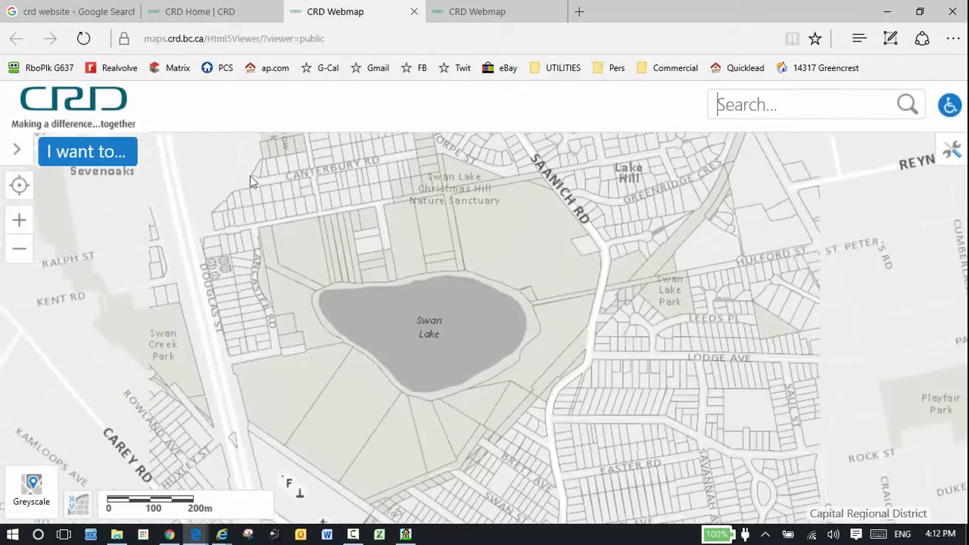
{"action": "left_click", "coordinate": [16, 150]}
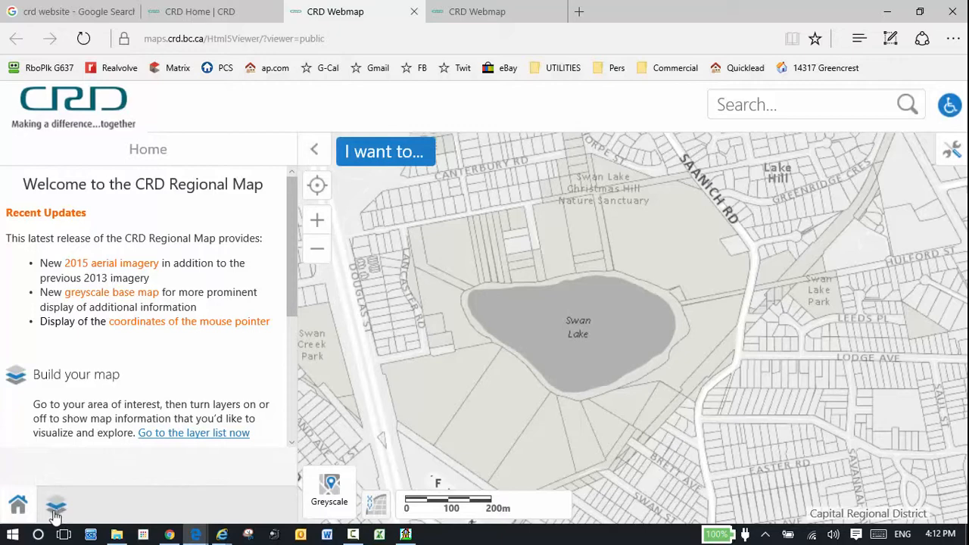
{"action": "mouse_move", "coordinate": [56, 506]}
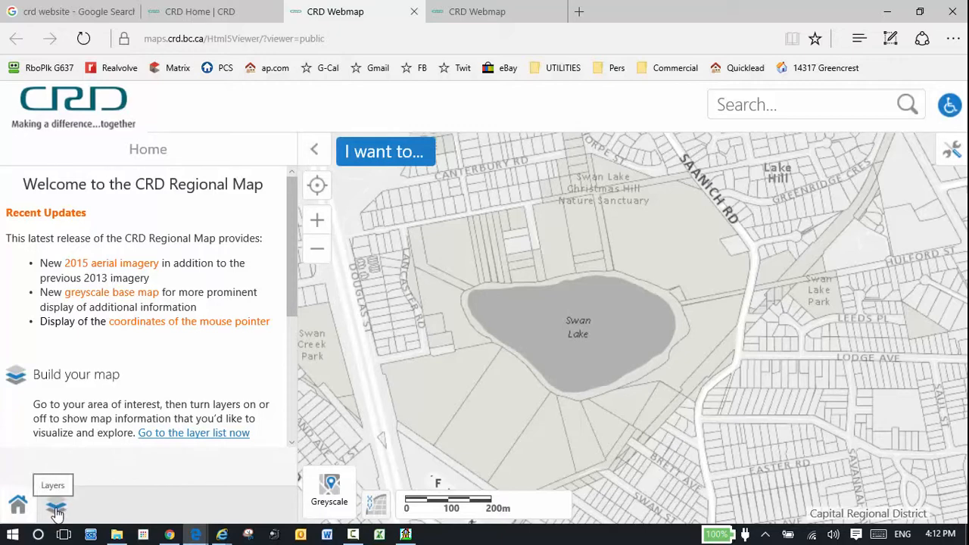
- Show the map layers list and switch on the Contours layer
{"action": "left_click", "coordinate": [56, 506]}
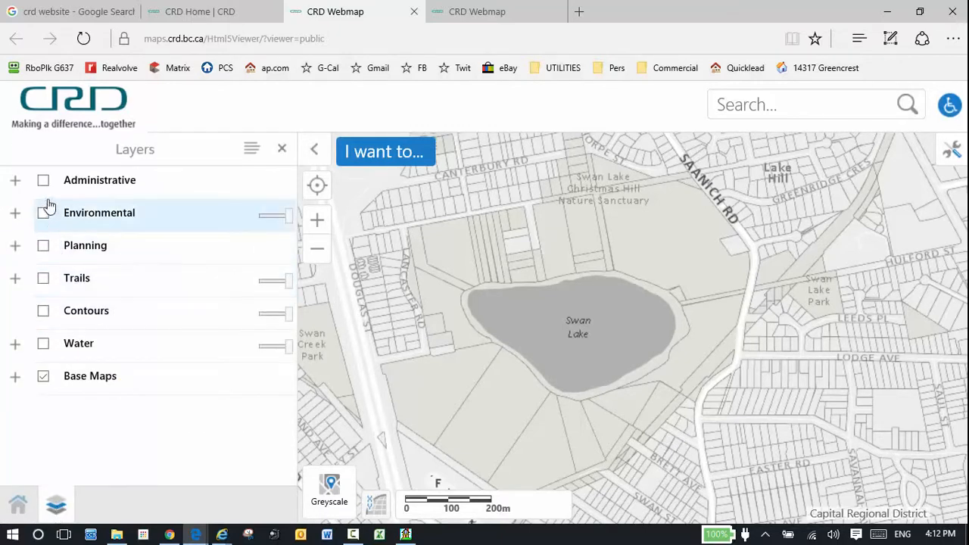
{"action": "mouse_move", "coordinate": [47, 220]}
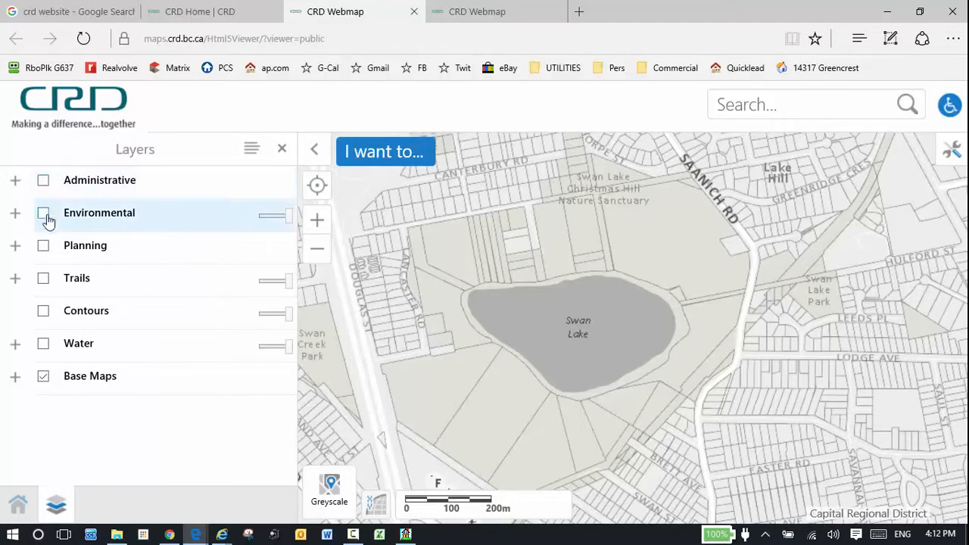
{"action": "mouse_move", "coordinate": [43, 350]}
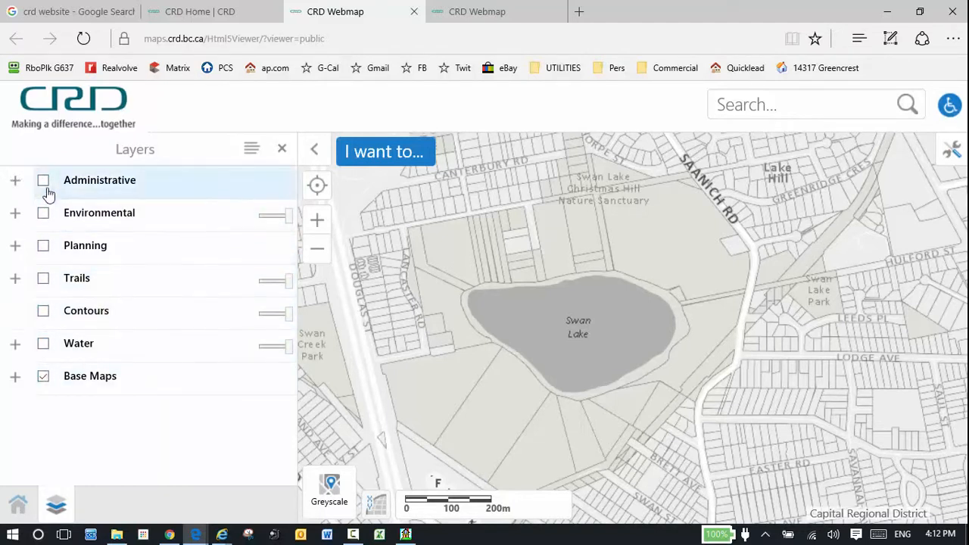
{"action": "mouse_move", "coordinate": [42, 310]}
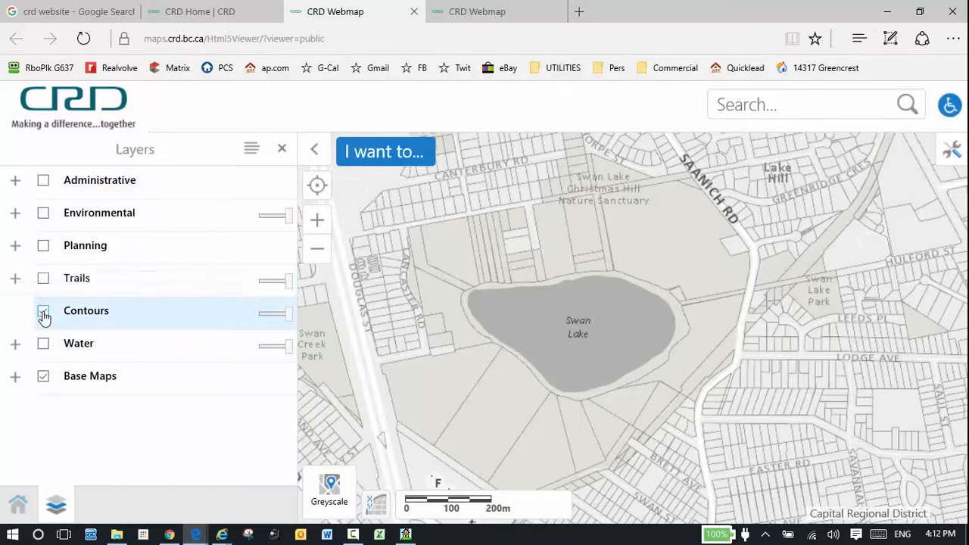
{"action": "left_click", "coordinate": [43, 310]}
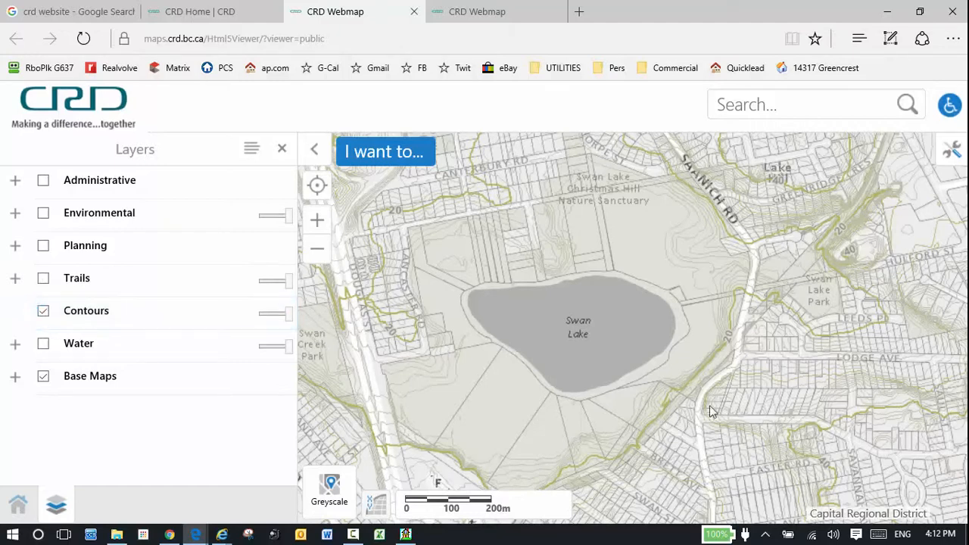
{"action": "mouse_move", "coordinate": [704, 318]}
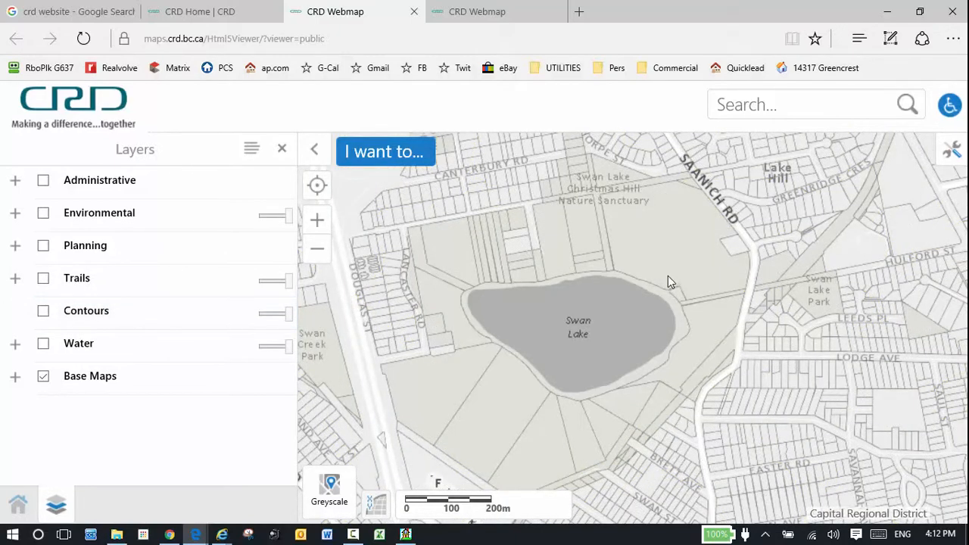
{"action": "mouse_move", "coordinate": [517, 310]}
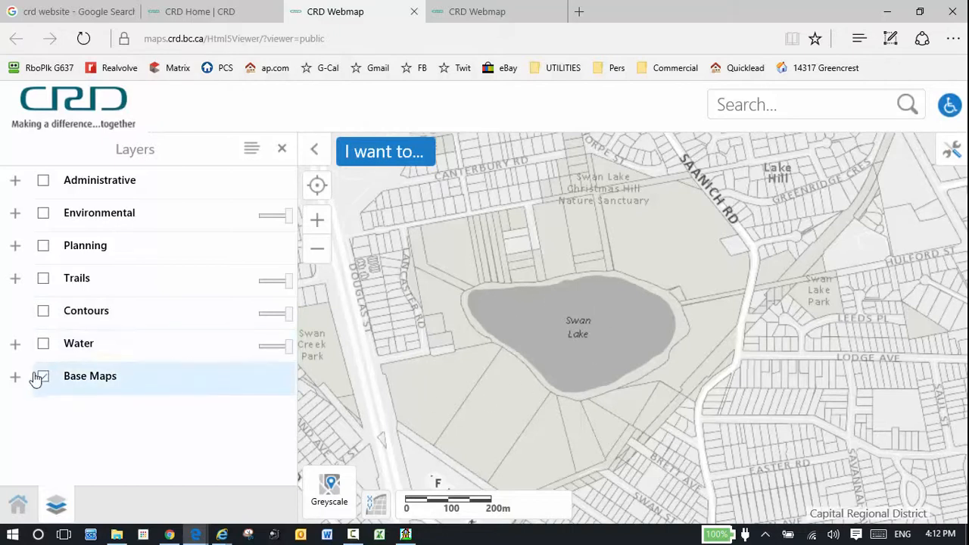
- Enable 2015 aerial imagery under Base Maps and zoom to the lot 790 neighbourhood
{"action": "left_click", "coordinate": [15, 375]}
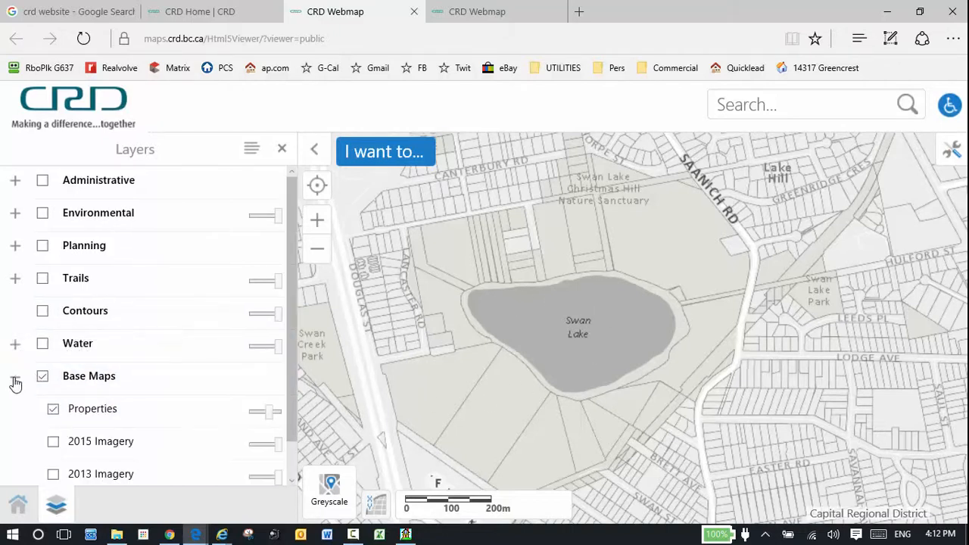
{"action": "mouse_move", "coordinate": [53, 442]}
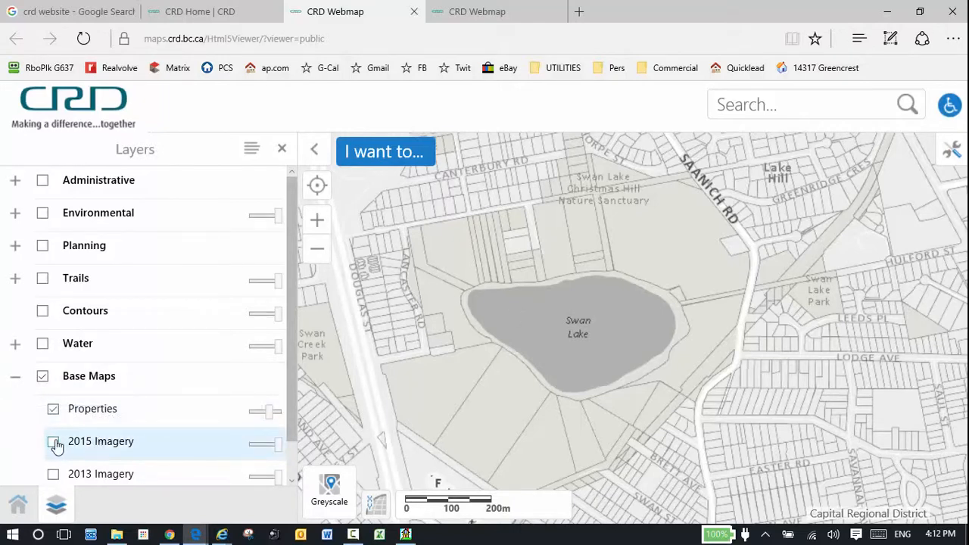
{"action": "left_click", "coordinate": [53, 442]}
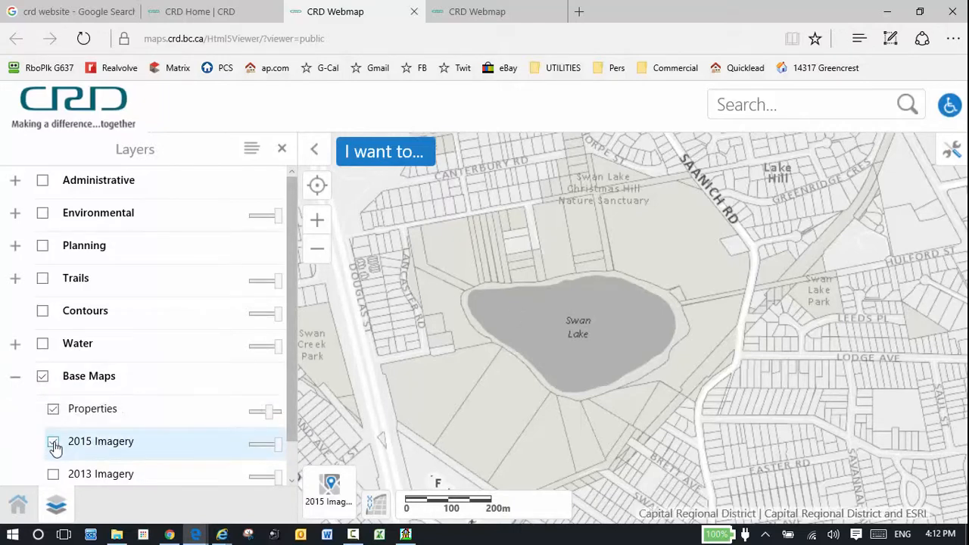
{"action": "left_click", "coordinate": [53, 442]}
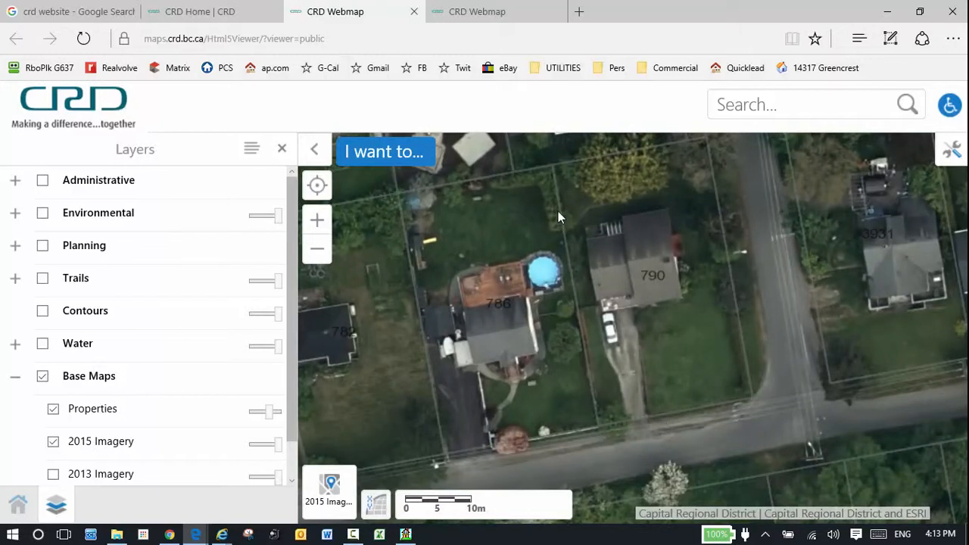
{"action": "mouse_move", "coordinate": [745, 342]}
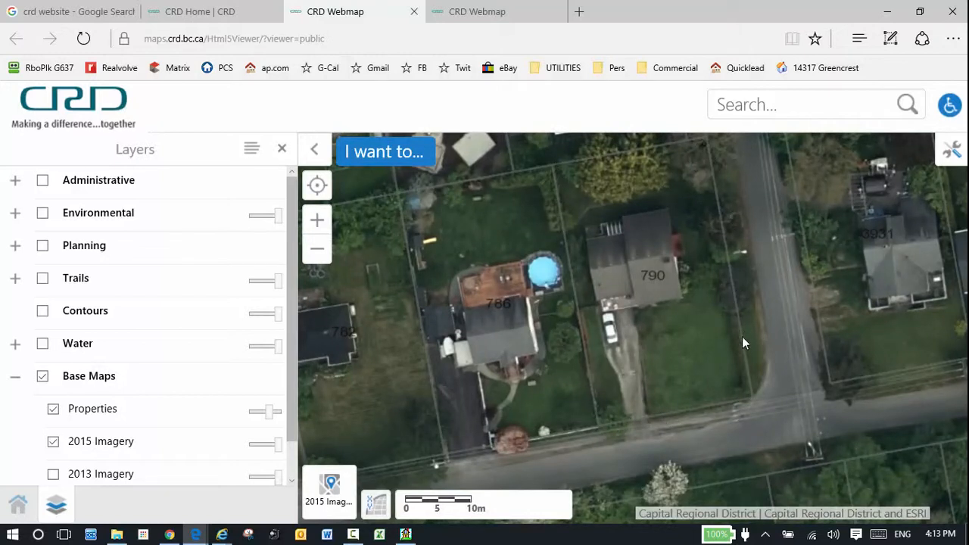
{"action": "mouse_move", "coordinate": [572, 299]}
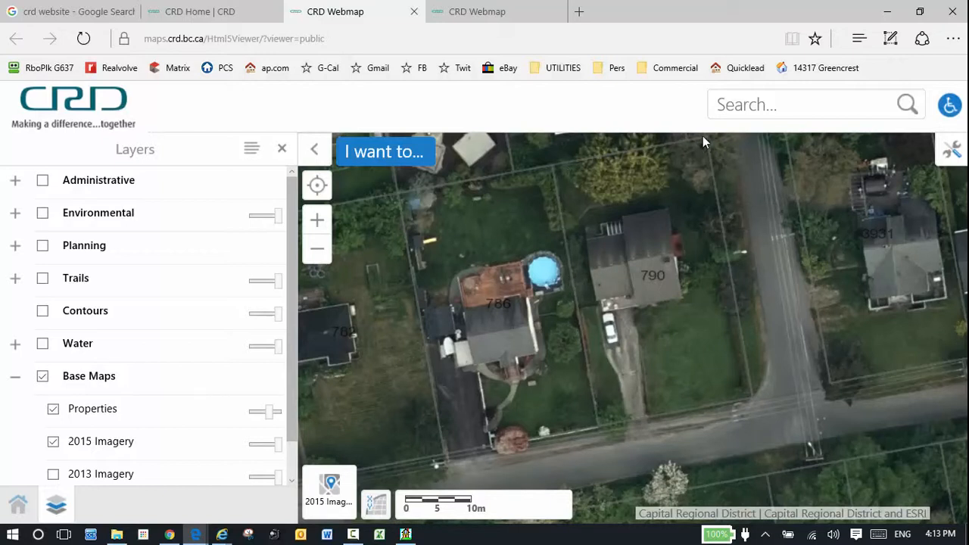
{"action": "mouse_move", "coordinate": [751, 403]}
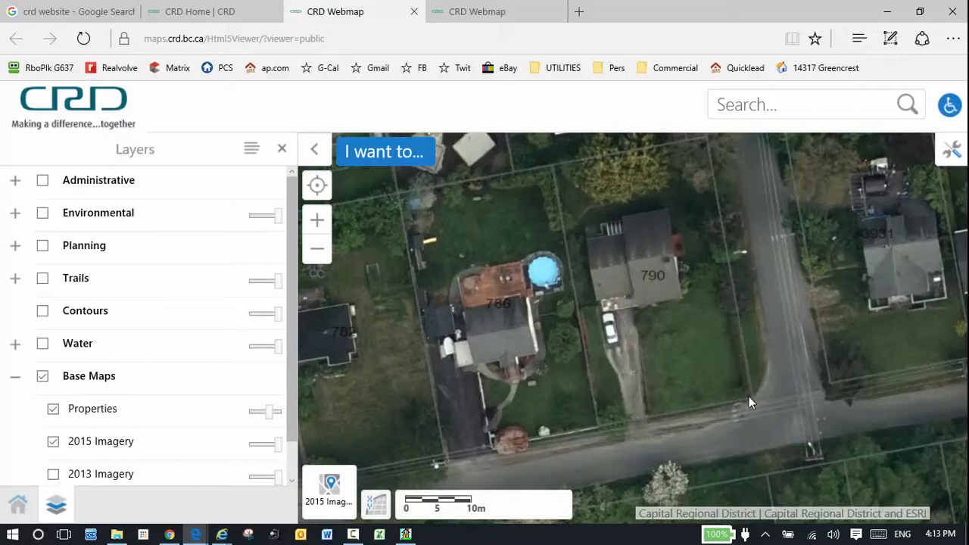
{"action": "mouse_move", "coordinate": [647, 275]}
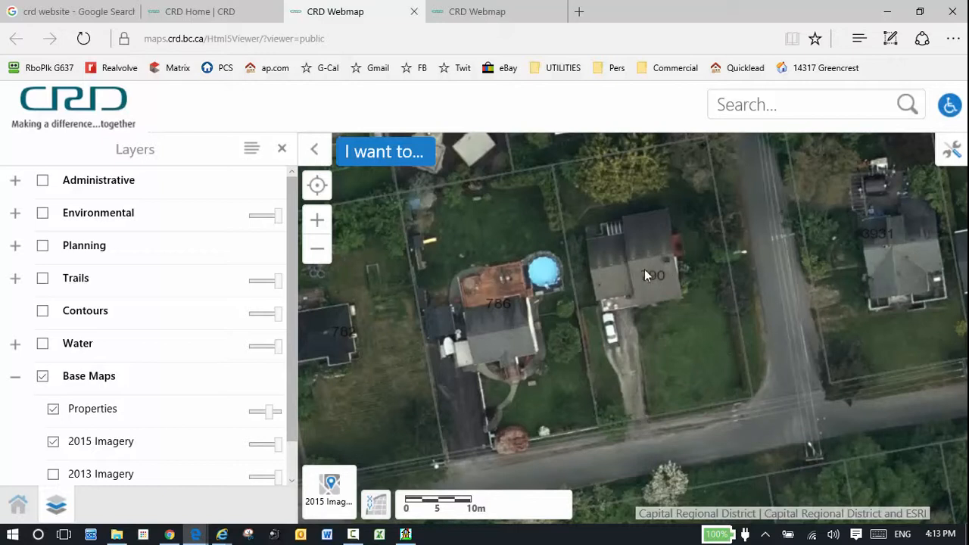
{"action": "mouse_move", "coordinate": [583, 154]}
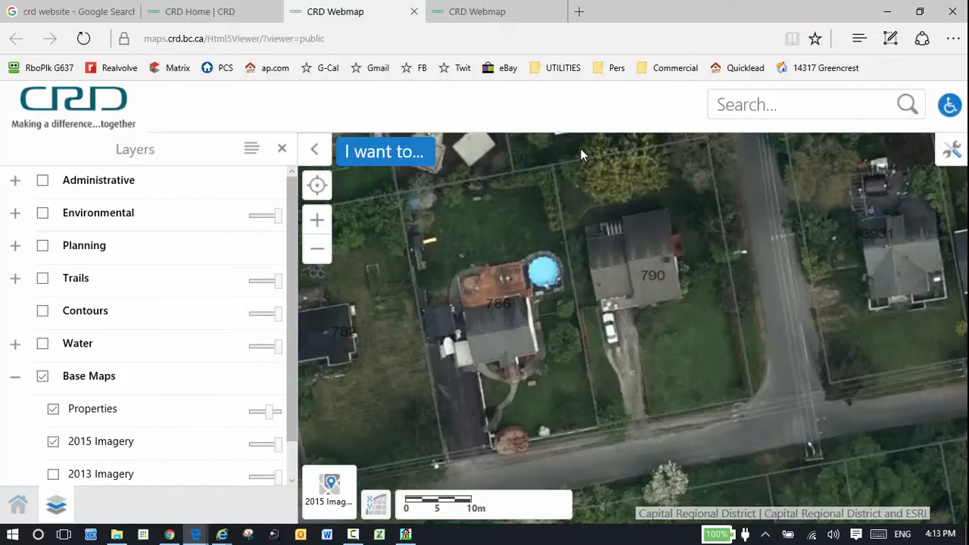
{"action": "mouse_move", "coordinate": [512, 253]}
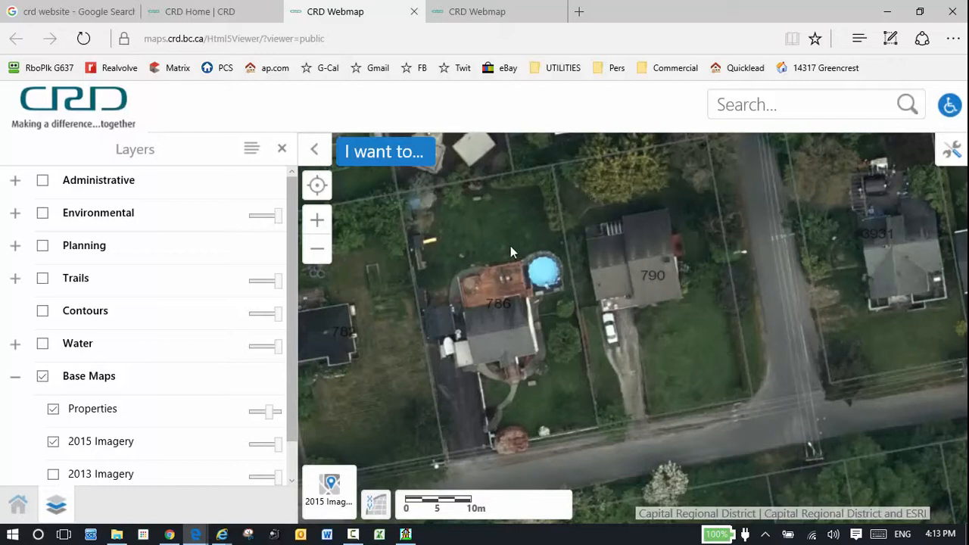
{"action": "mouse_move", "coordinate": [947, 265]}
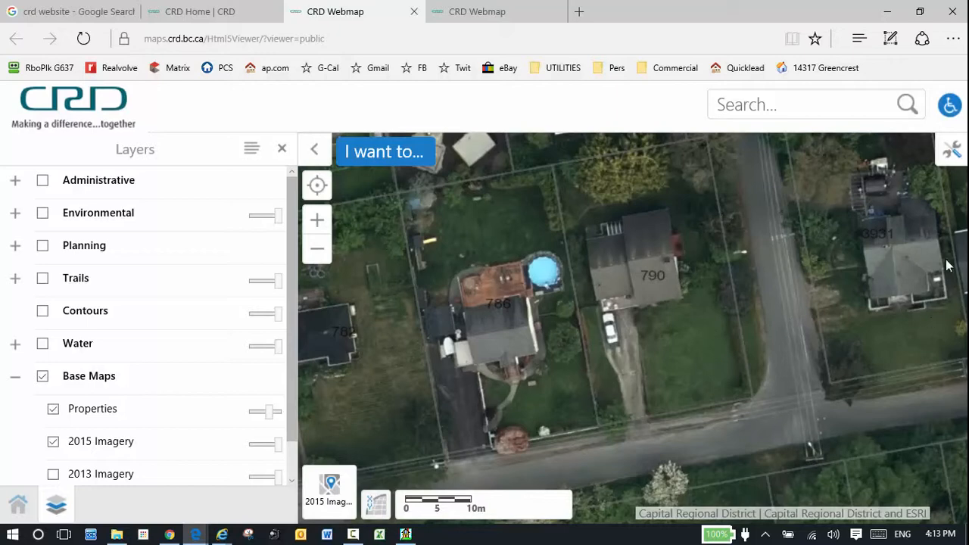
{"action": "scroll", "scroll_direction": "down", "scroll_amount": 3}
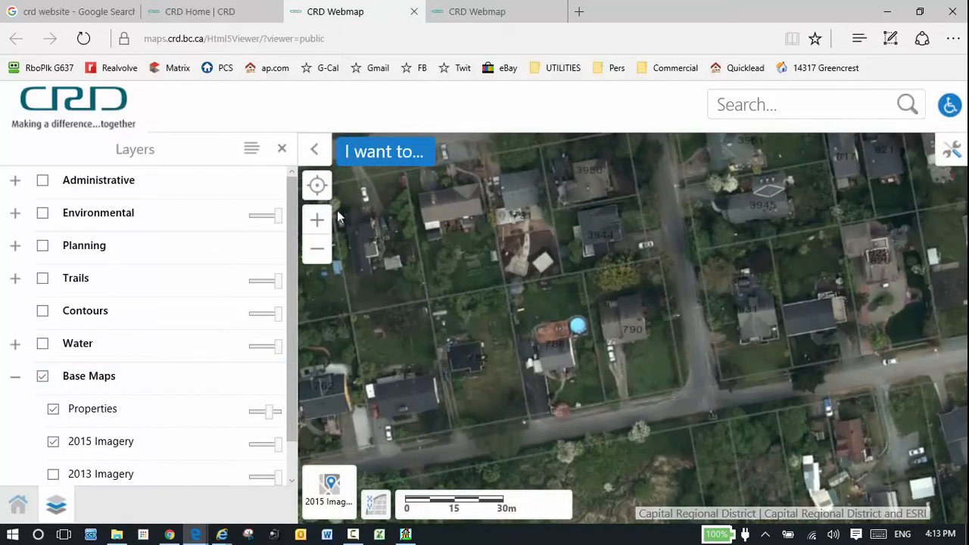
- Reopen the layer list, expand Trails and turn on the Cycling trails layer
{"action": "left_click", "coordinate": [282, 149]}
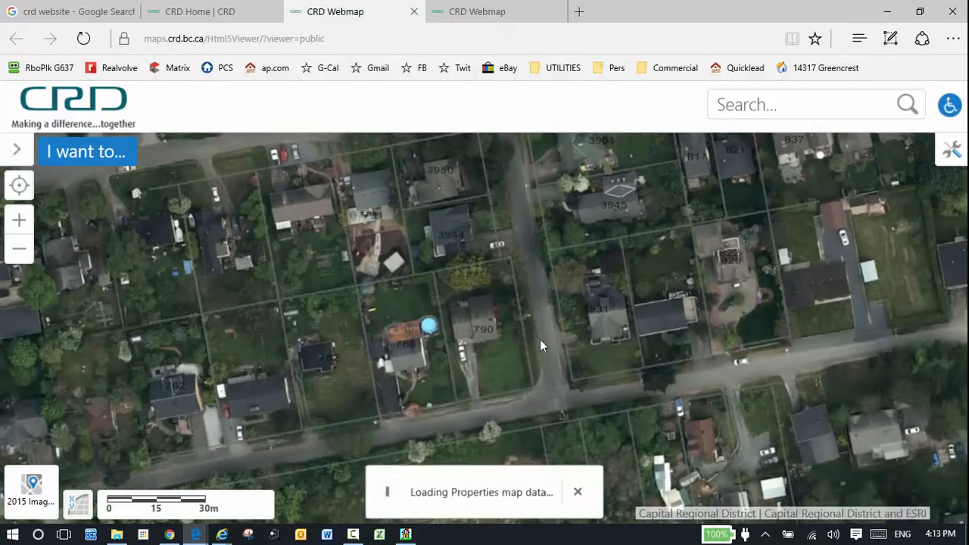
{"action": "left_click", "coordinate": [56, 504]}
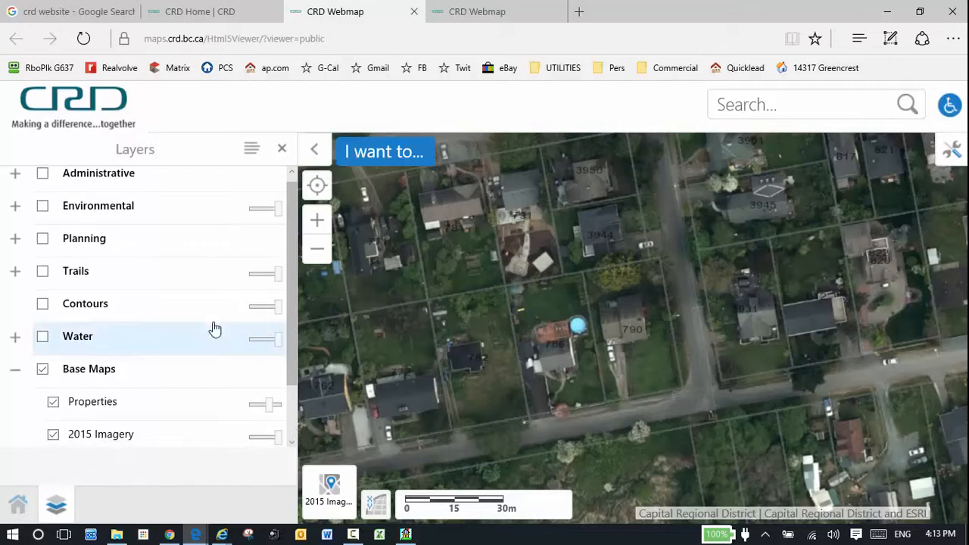
{"action": "left_click", "coordinate": [15, 271]}
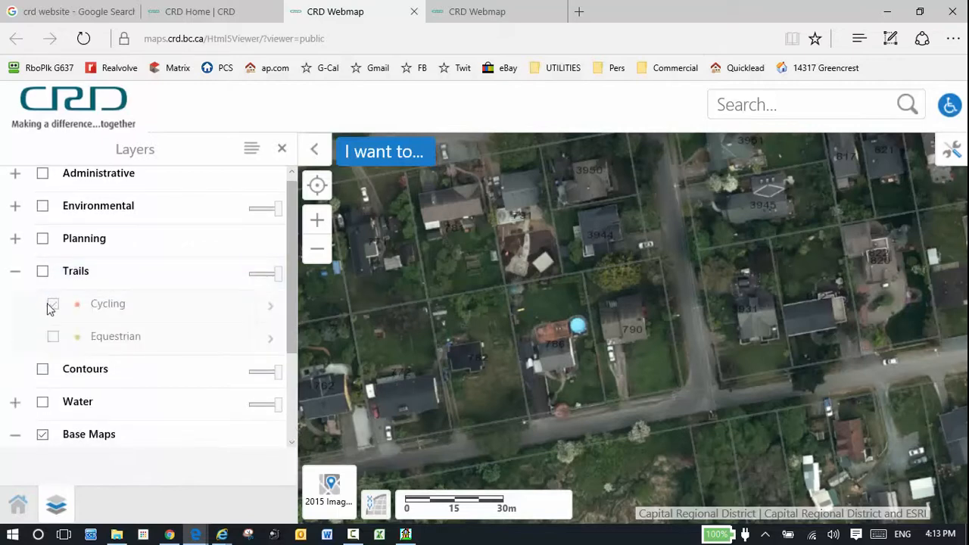
{"action": "left_click", "coordinate": [15, 237]}
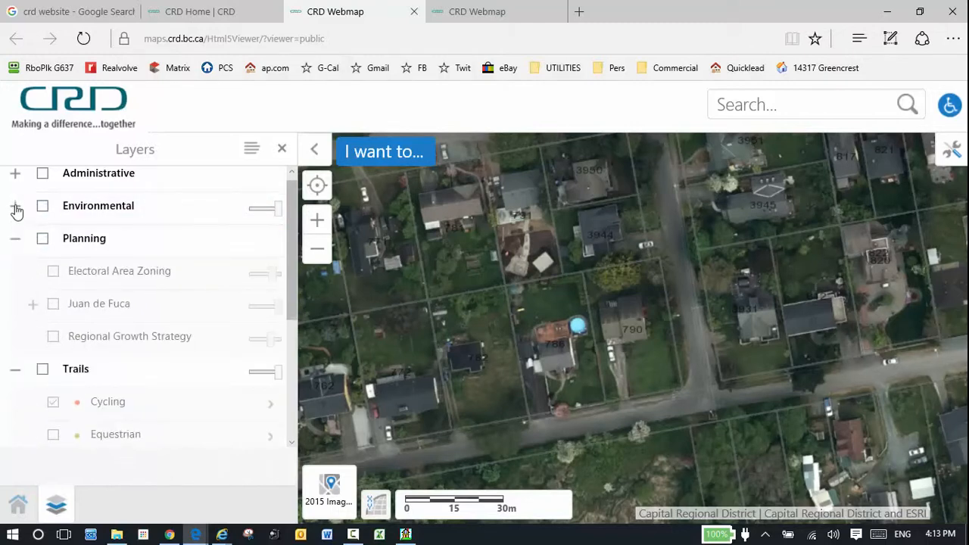
{"action": "mouse_move", "coordinate": [42, 179]}
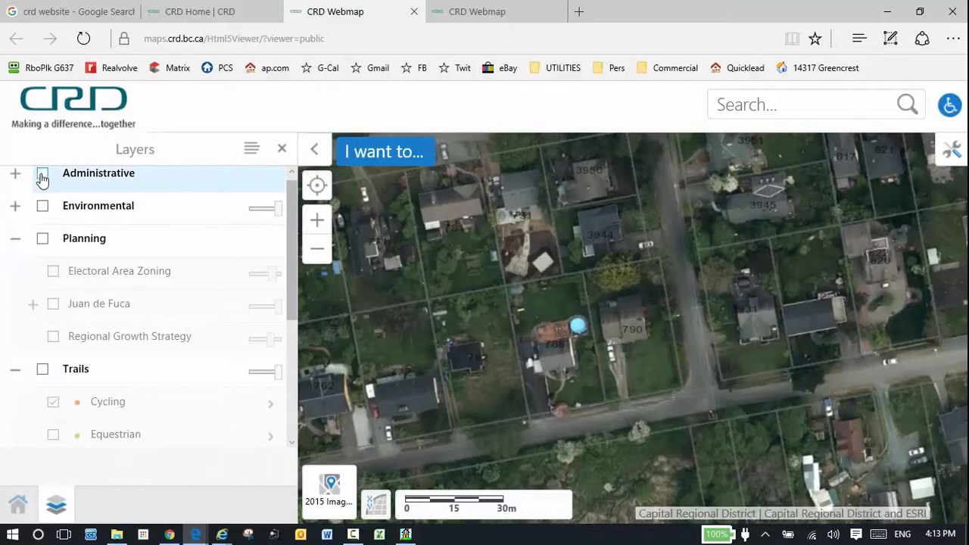
{"action": "mouse_move", "coordinate": [274, 180]}
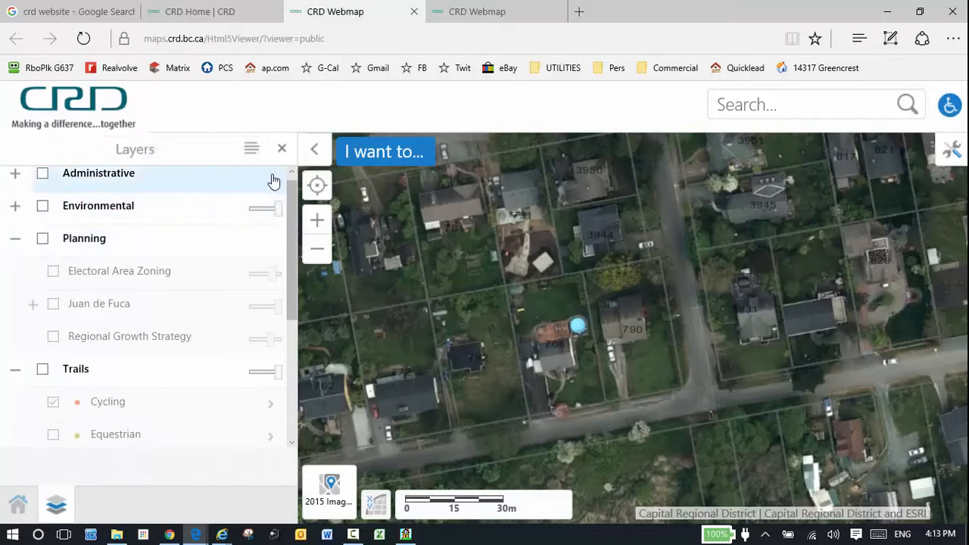
- Return to the welcome home panel and show the 'I want to...' actions menu
{"action": "left_click", "coordinate": [18, 503]}
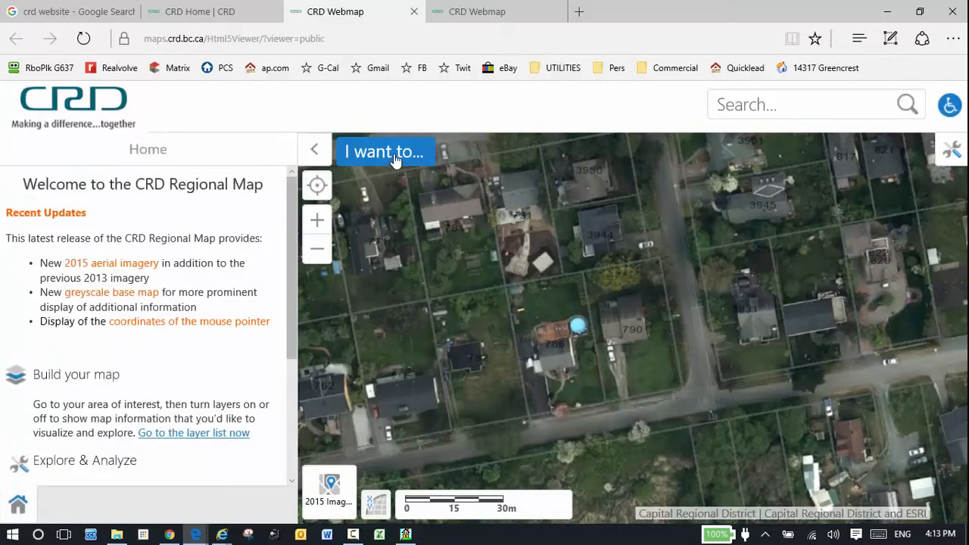
{"action": "left_click", "coordinate": [385, 151]}
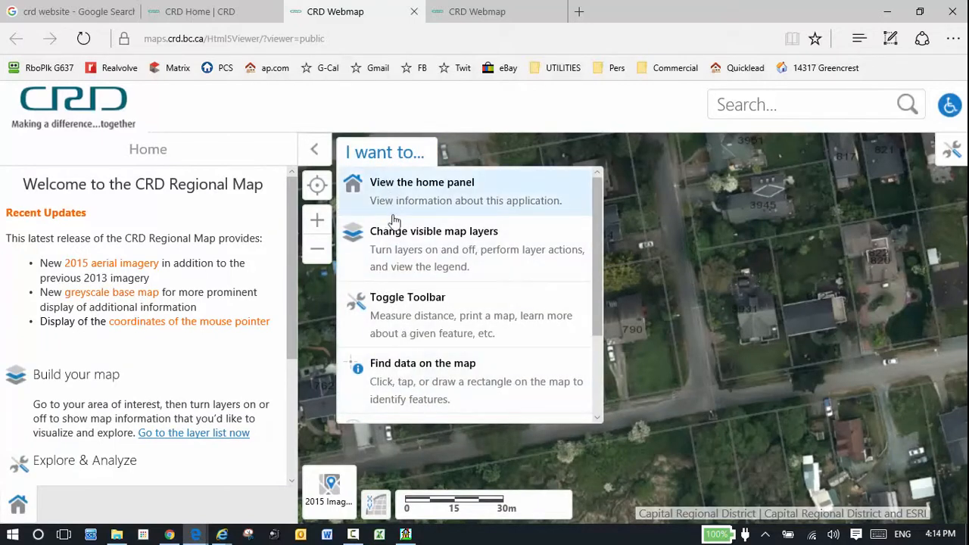
{"action": "mouse_move", "coordinate": [345, 179]}
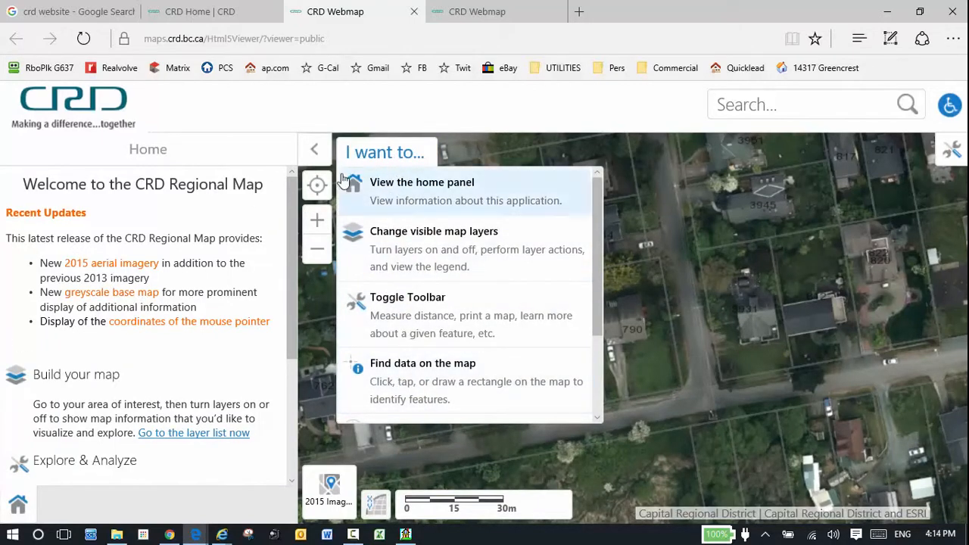
- Identify the lot at 790 Ralph Street with the toolbar's Identify tool and highlight its parcel
{"action": "left_click", "coordinate": [315, 150]}
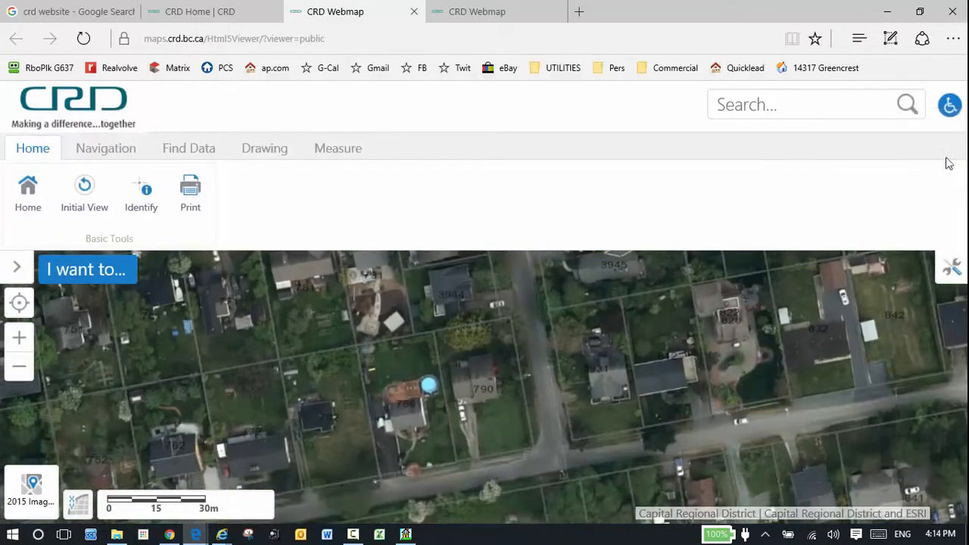
{"action": "mouse_move", "coordinate": [148, 194]}
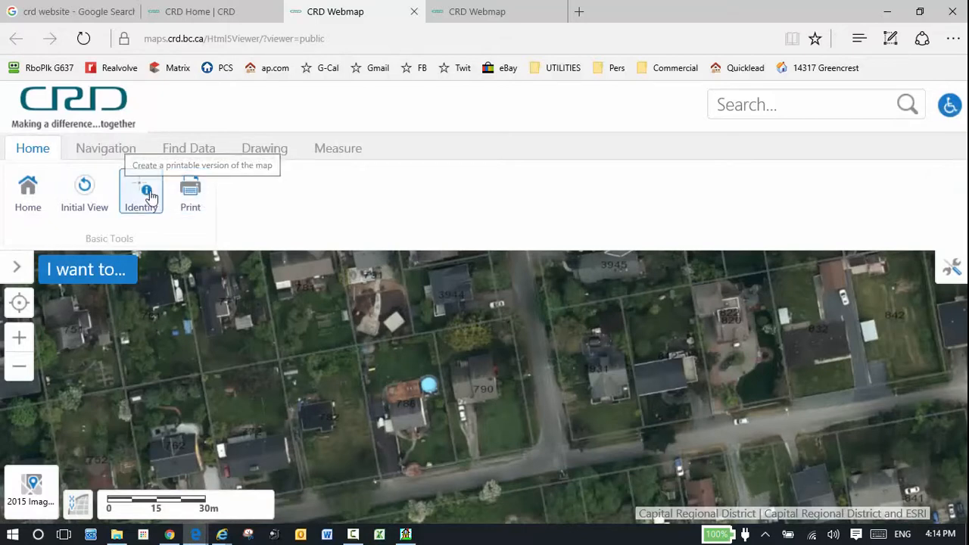
{"action": "left_click", "coordinate": [140, 193]}
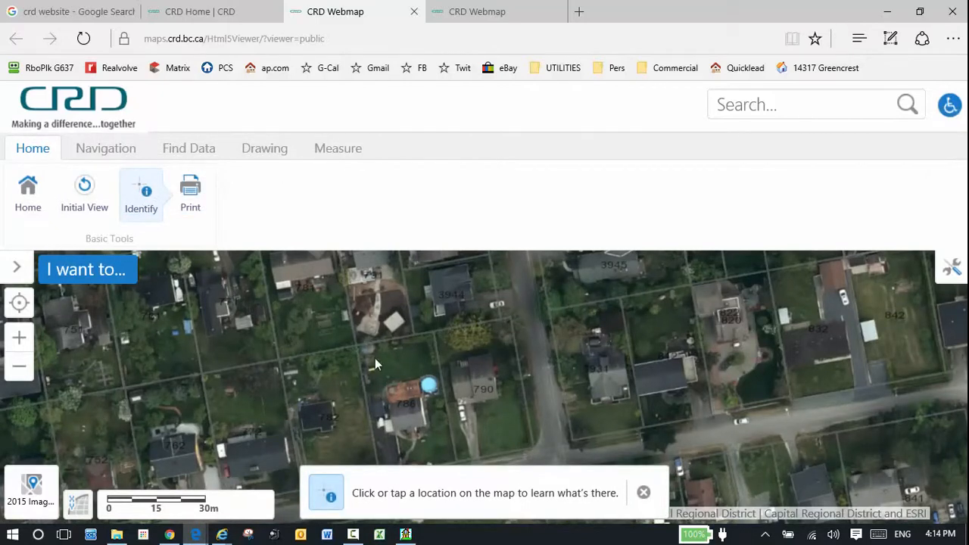
{"action": "left_click", "coordinate": [141, 194]}
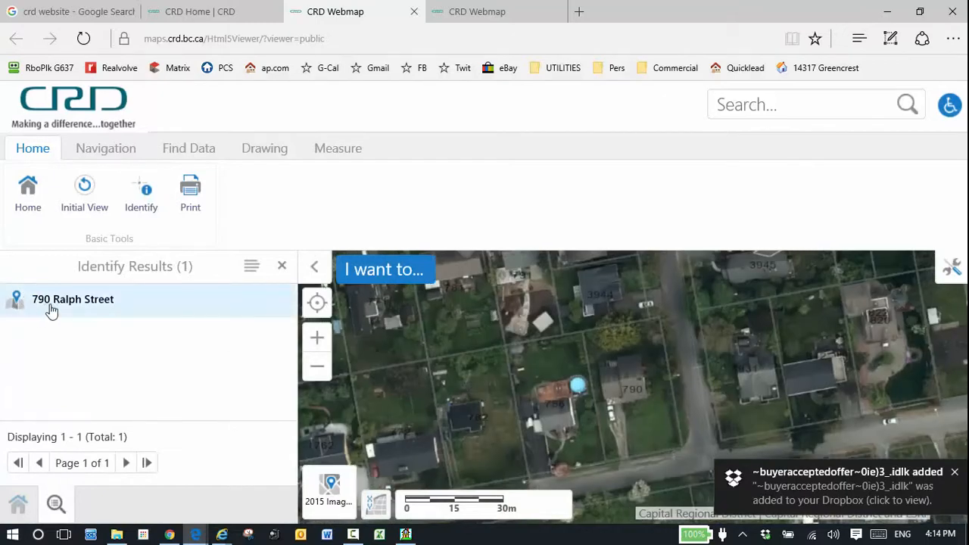
{"action": "left_click", "coordinate": [73, 299]}
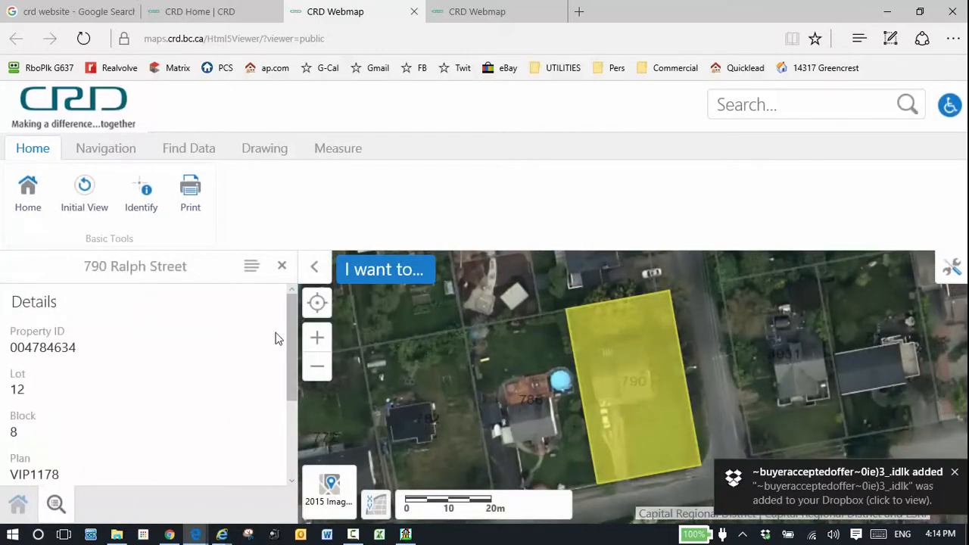
- Review the parcel's property ID, lot, block and plan details, selecting the Block number
{"action": "scroll", "scroll_direction": "down", "scroll_amount": 3}
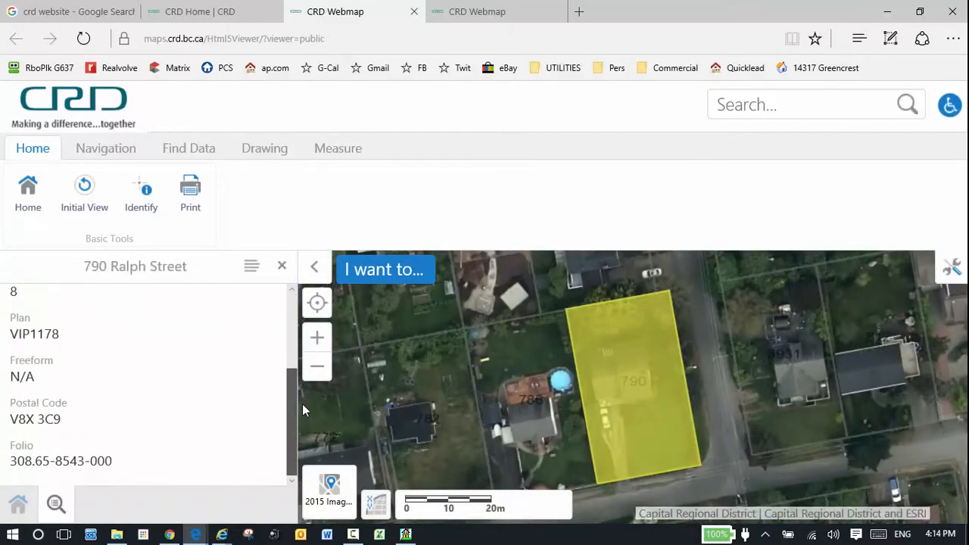
{"action": "scroll", "scroll_direction": "up", "scroll_amount": 3}
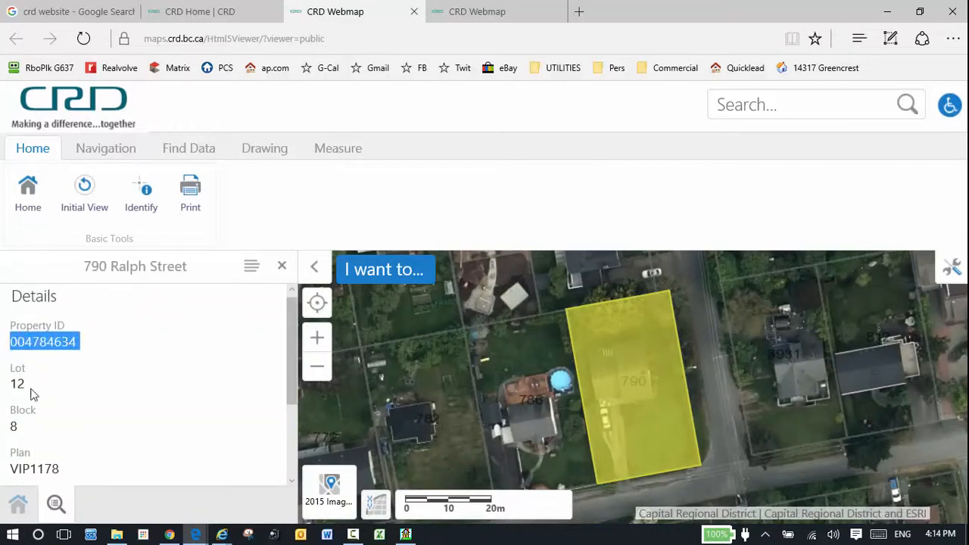
{"action": "double_click", "coordinate": [12, 425]}
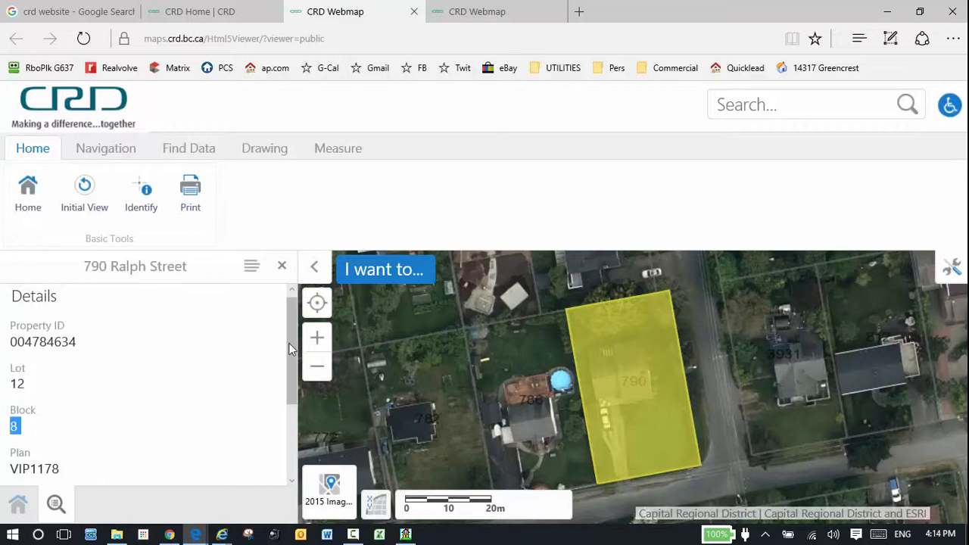
{"action": "scroll", "scroll_direction": "down", "scroll_amount": 3}
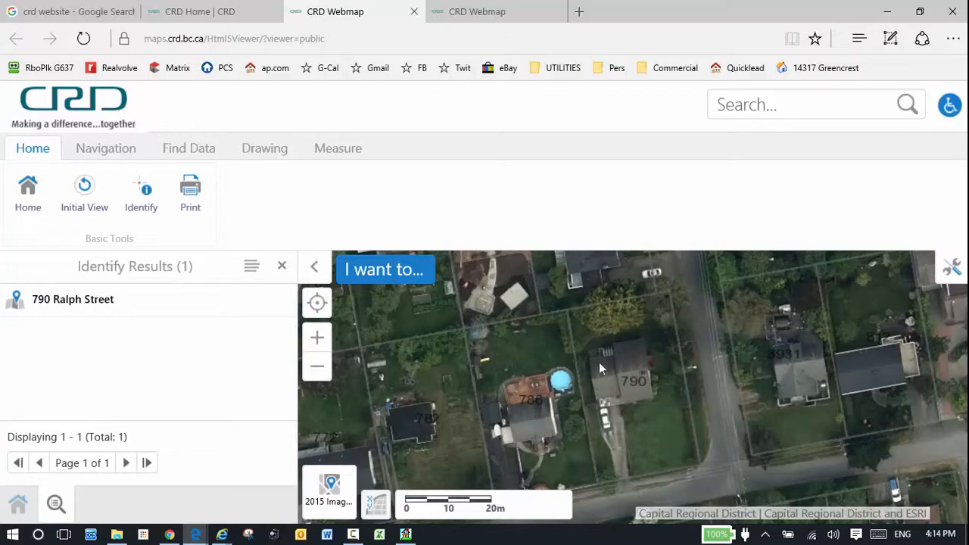
{"action": "left_click", "coordinate": [191, 194]}
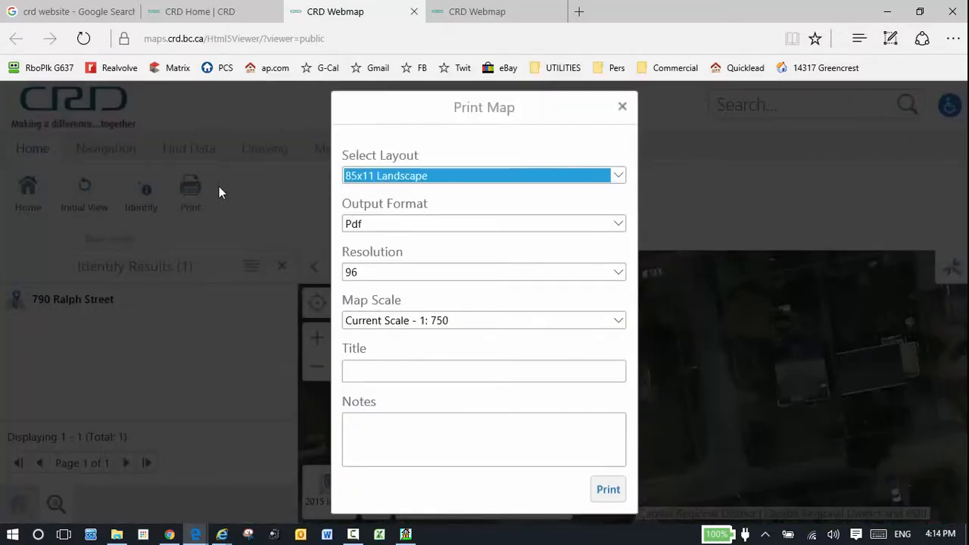
{"action": "left_click", "coordinate": [622, 106]}
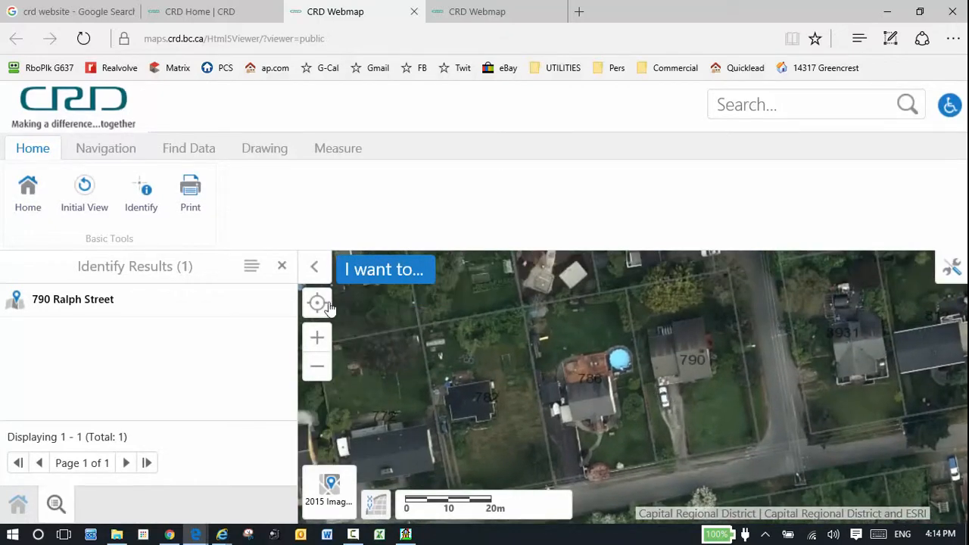
{"action": "mouse_move", "coordinate": [411, 316]}
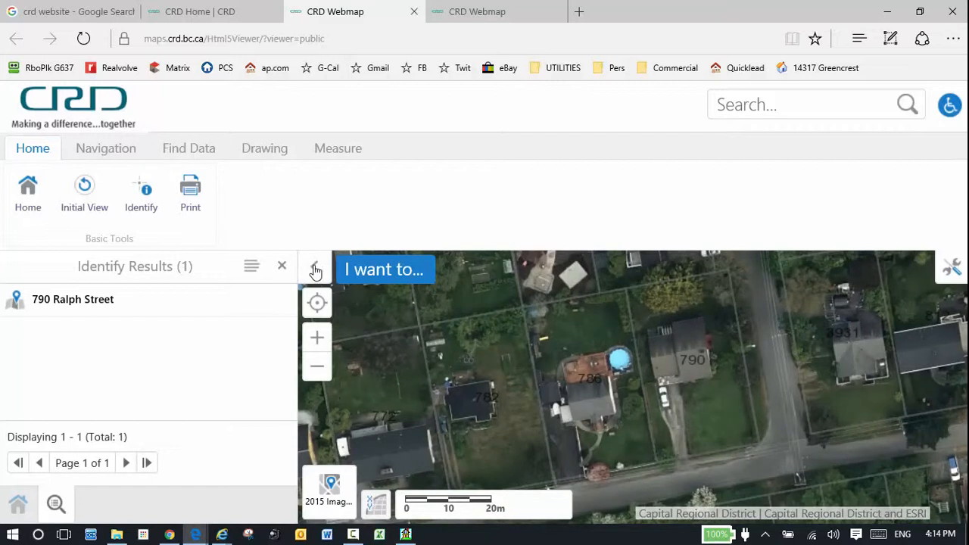
{"action": "mouse_move", "coordinate": [314, 270]}
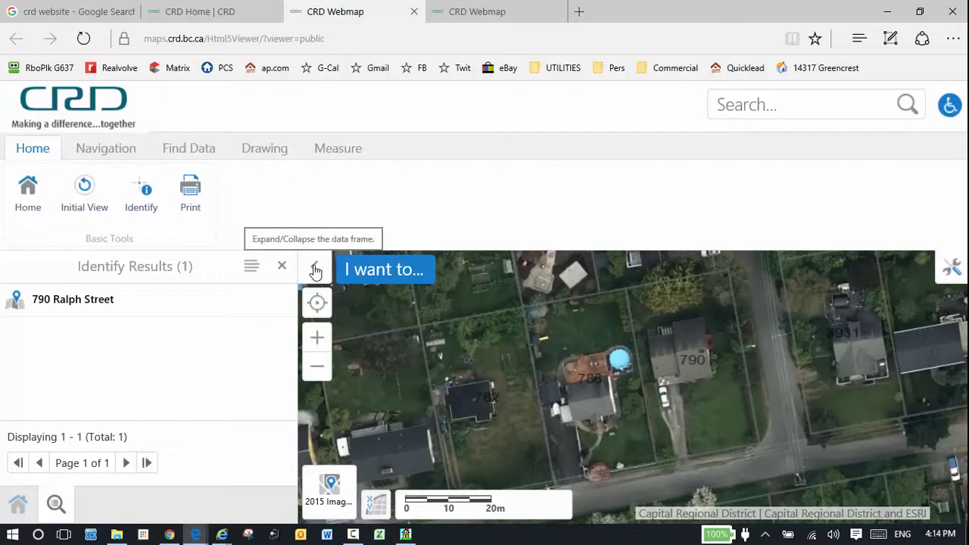